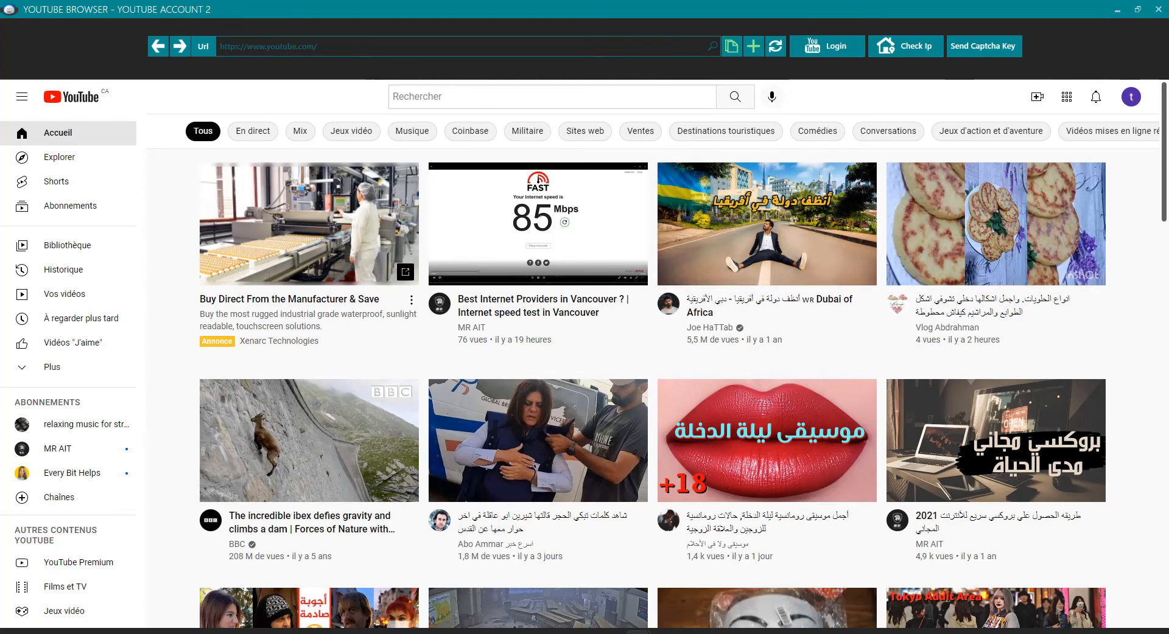
pyautogui.moveTo(538, 223)
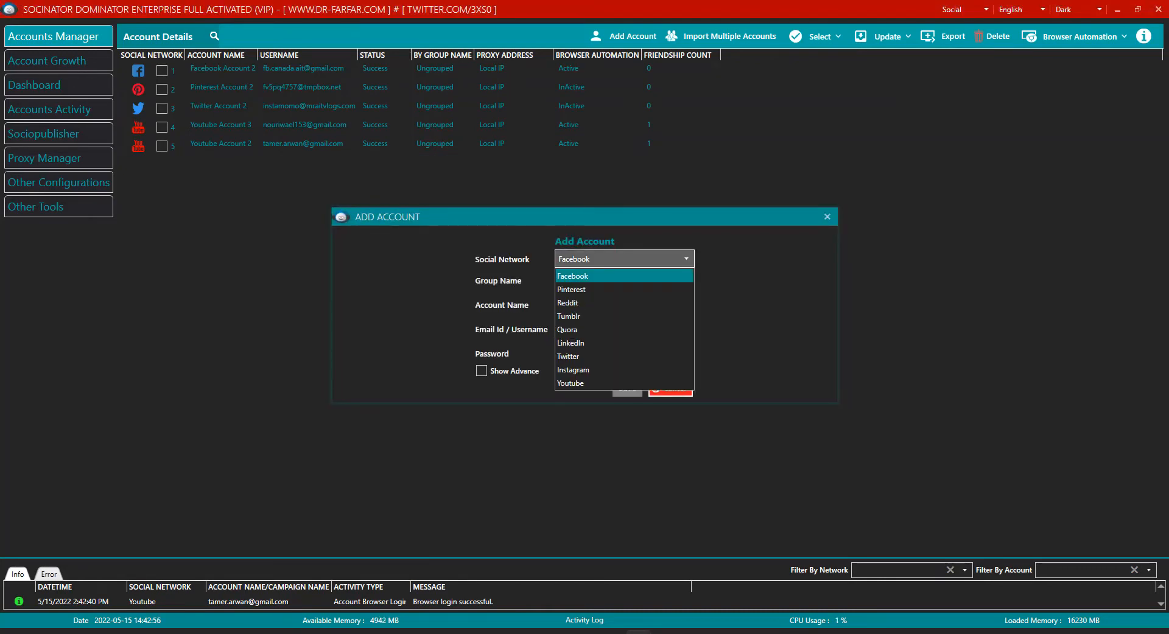
# - Choose Youtube as the new account's network, then cancel adding the account
pyautogui.click(570, 382)
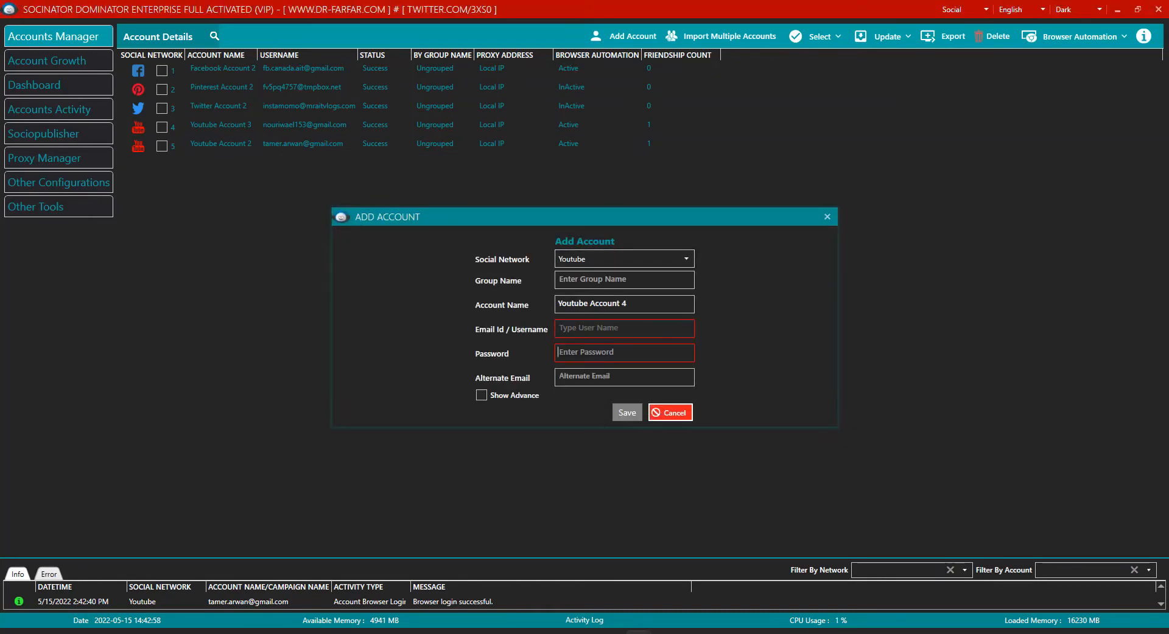
pyautogui.click(670, 413)
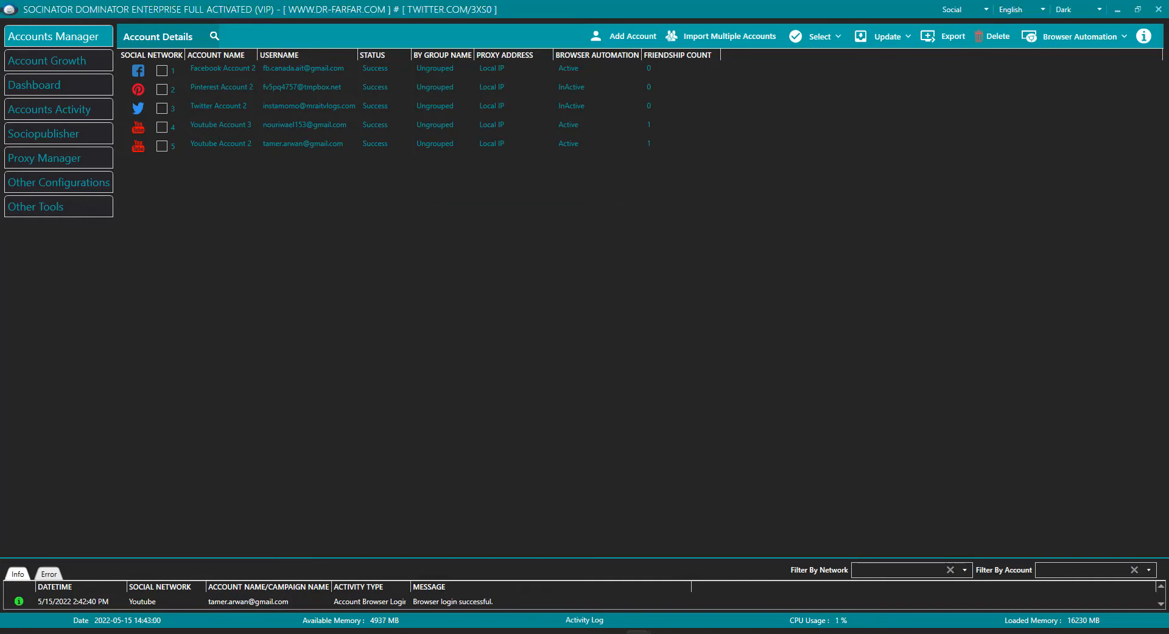
pyautogui.click(221, 144)
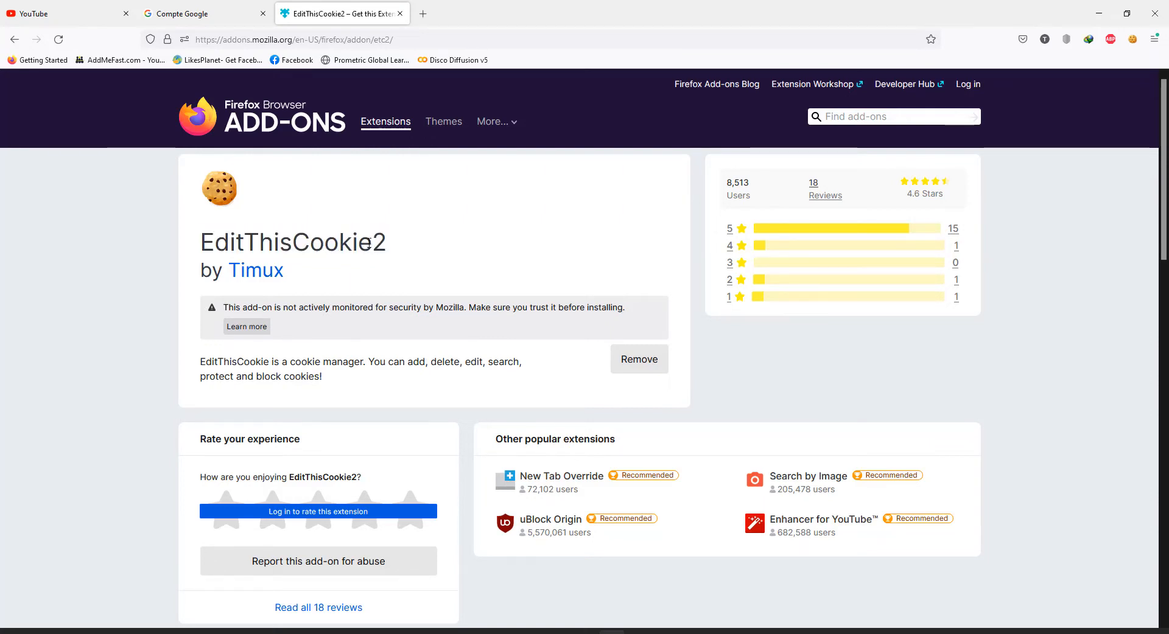
# - Leave the EditThisCookie2 add-on page and return to the signed-in YouTube tab
pyautogui.doubleClick(378, 242)
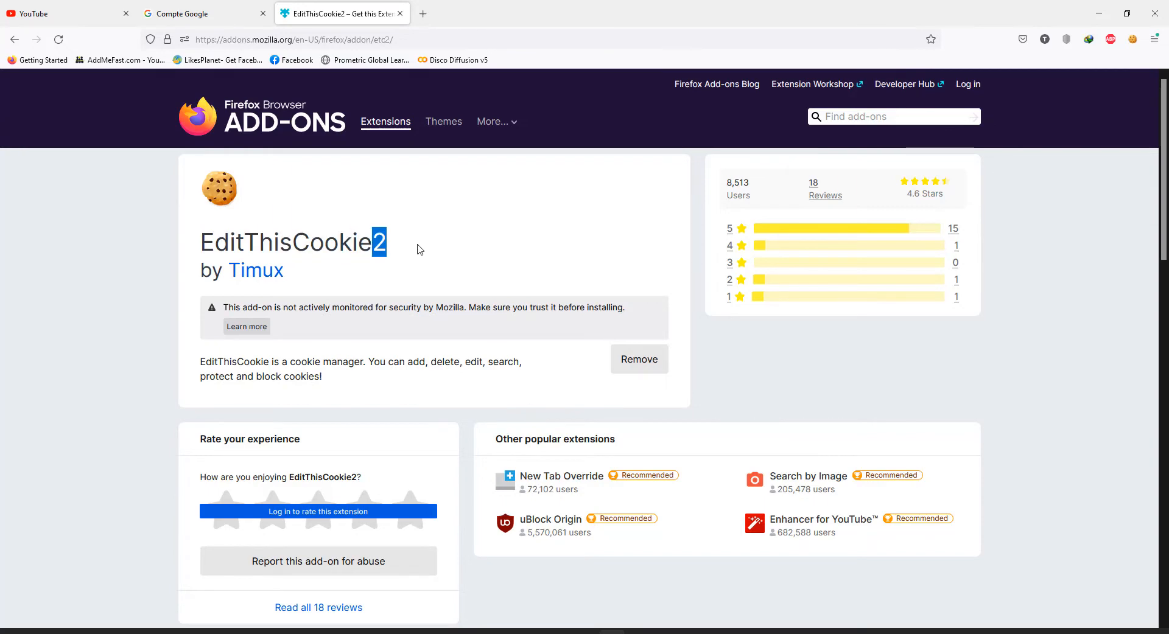
pyautogui.click(37, 14)
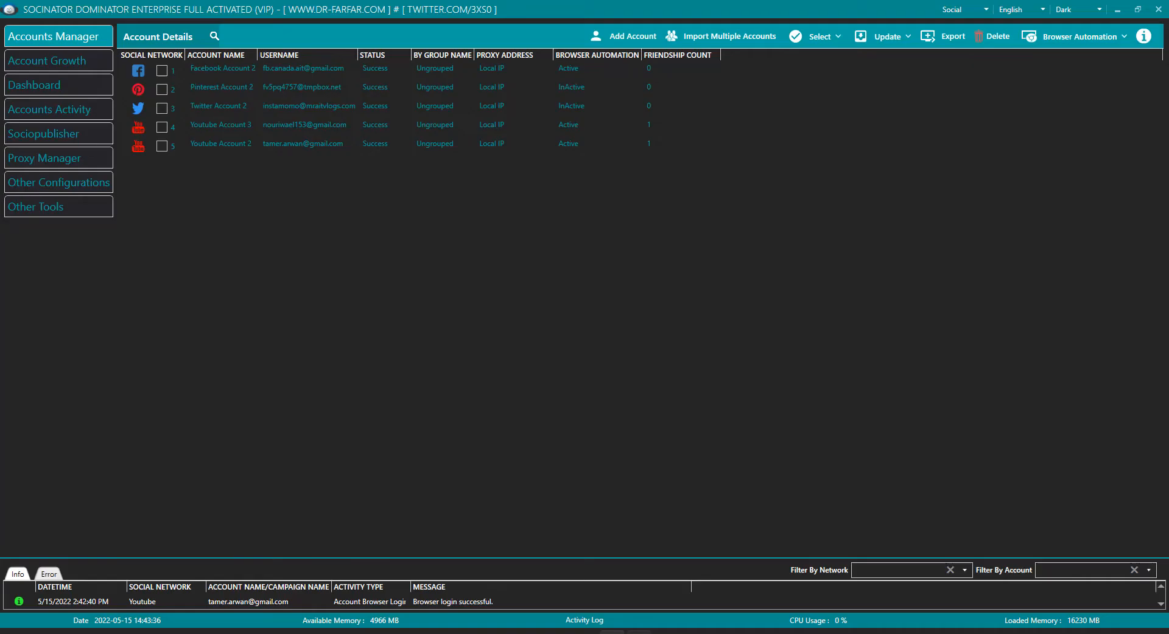
pyautogui.click(219, 105)
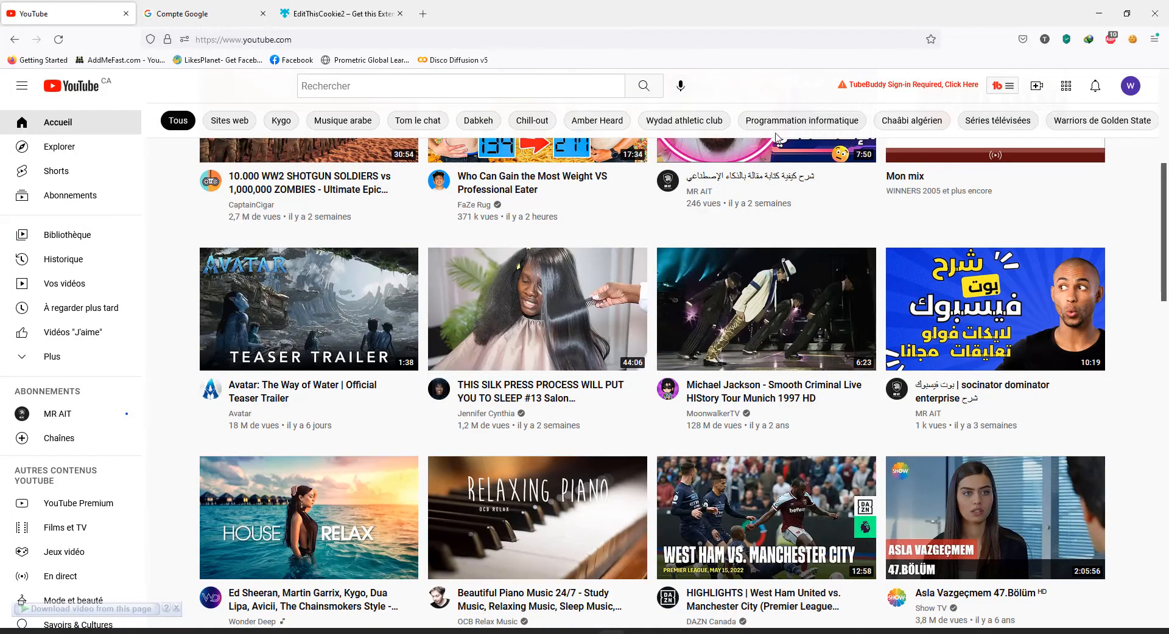
# - Check the signed-in account via the avatar menu and list youtube.com cookies in EditThisCookie
pyautogui.click(1129, 85)
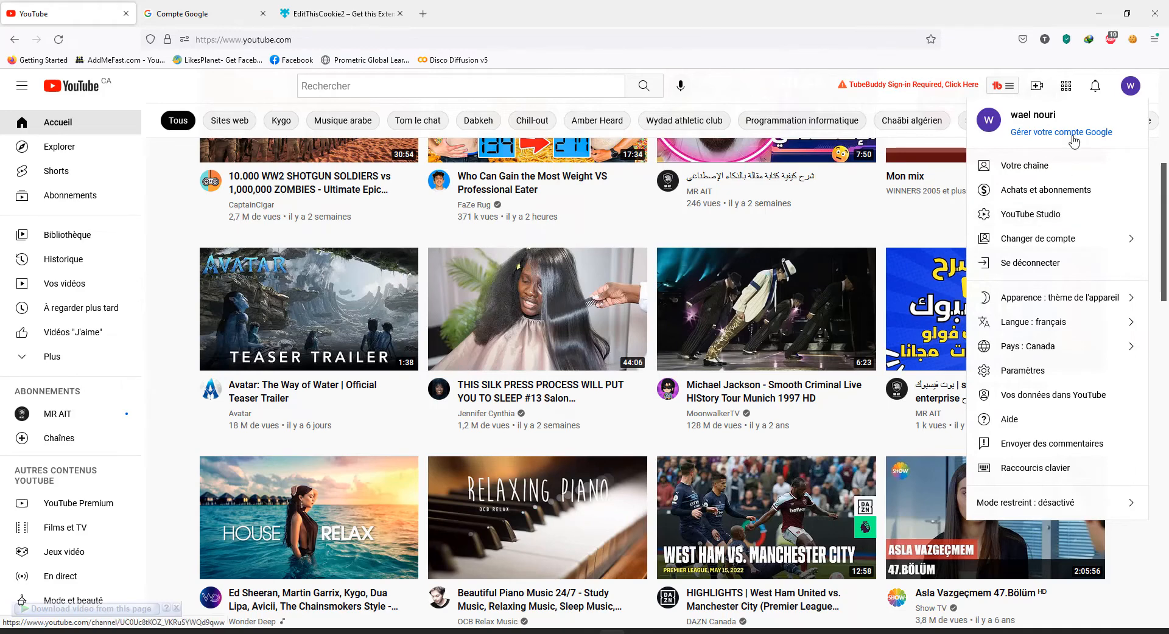
pyautogui.click(1132, 38)
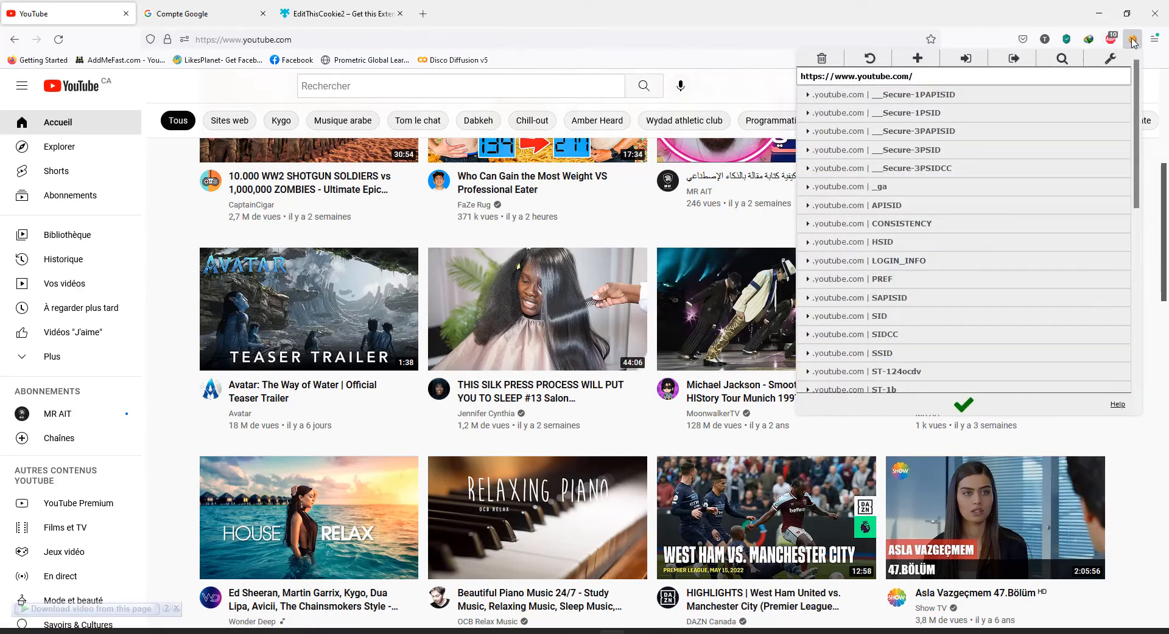
pyautogui.moveTo(1039, 65)
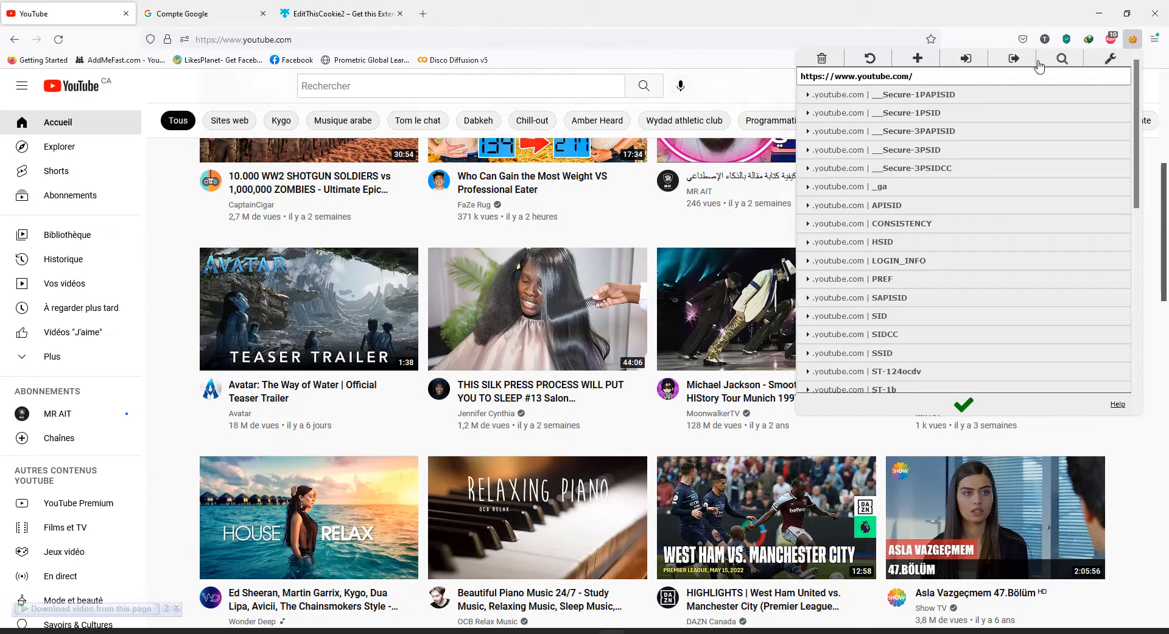
pyautogui.moveTo(951, 63)
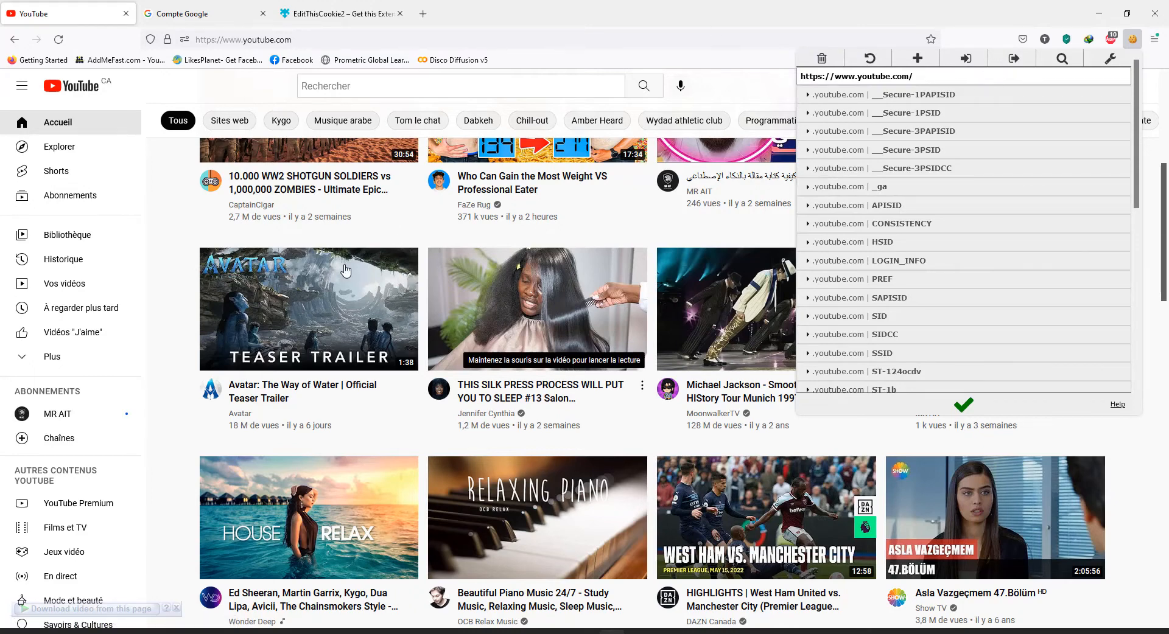
pyautogui.moveTo(299, 350)
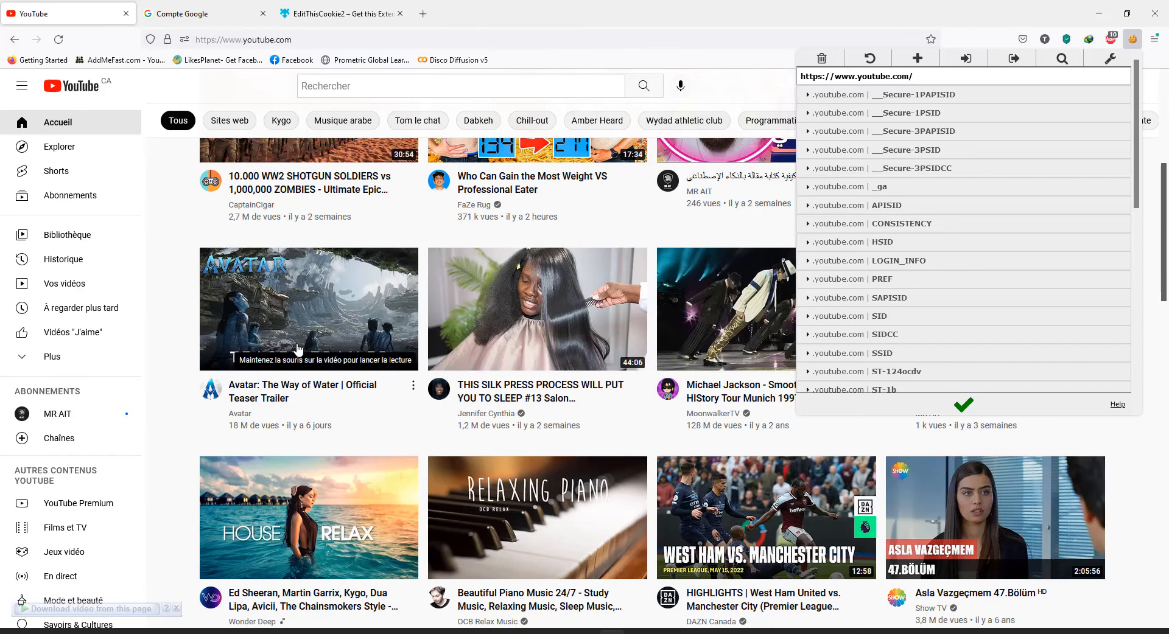
pyautogui.moveTo(1013, 59)
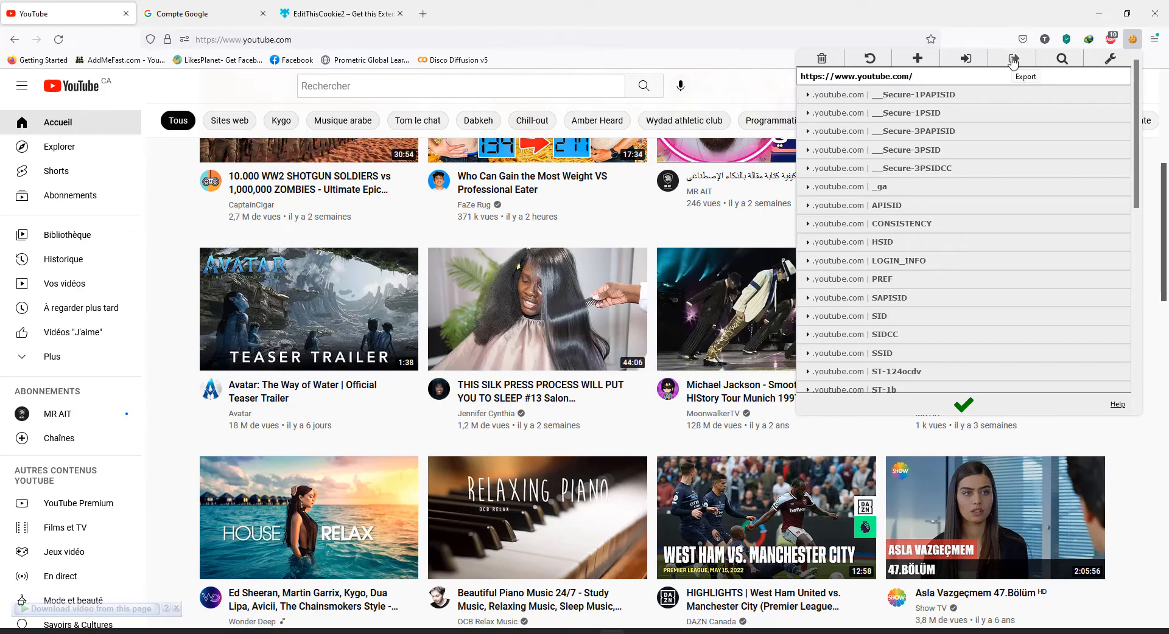
# - Export all youtube.com cookies to the clipboard from the EditThisCookie popup
pyautogui.click(1012, 58)
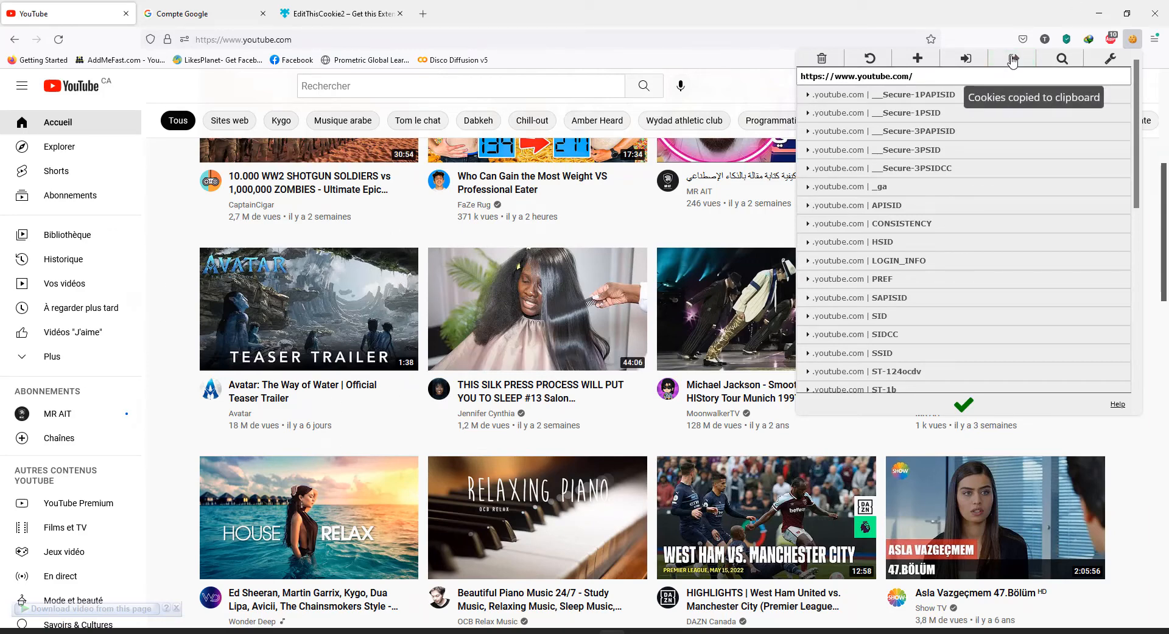
pyautogui.moveTo(1013, 58)
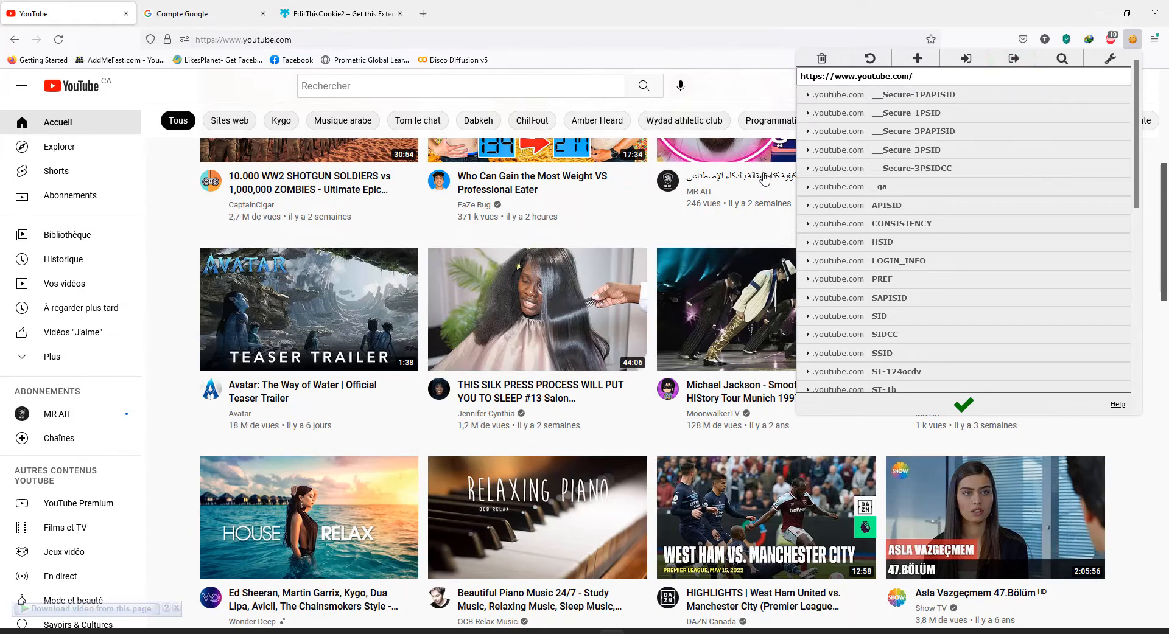
pyautogui.moveTo(407, 381)
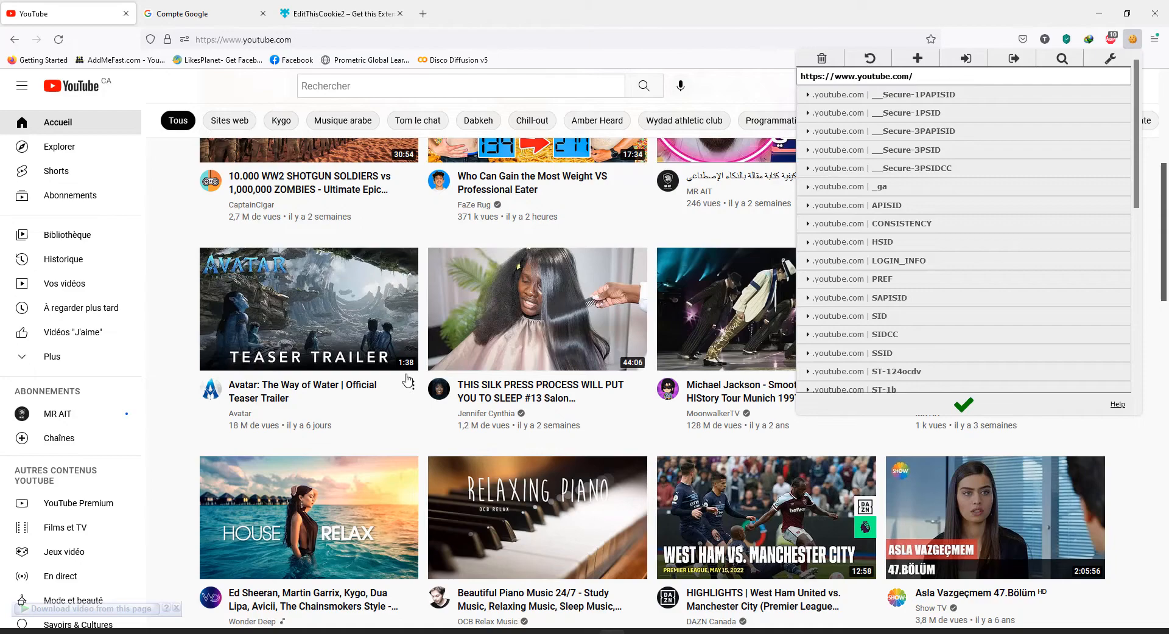
pyautogui.scroll(-3)
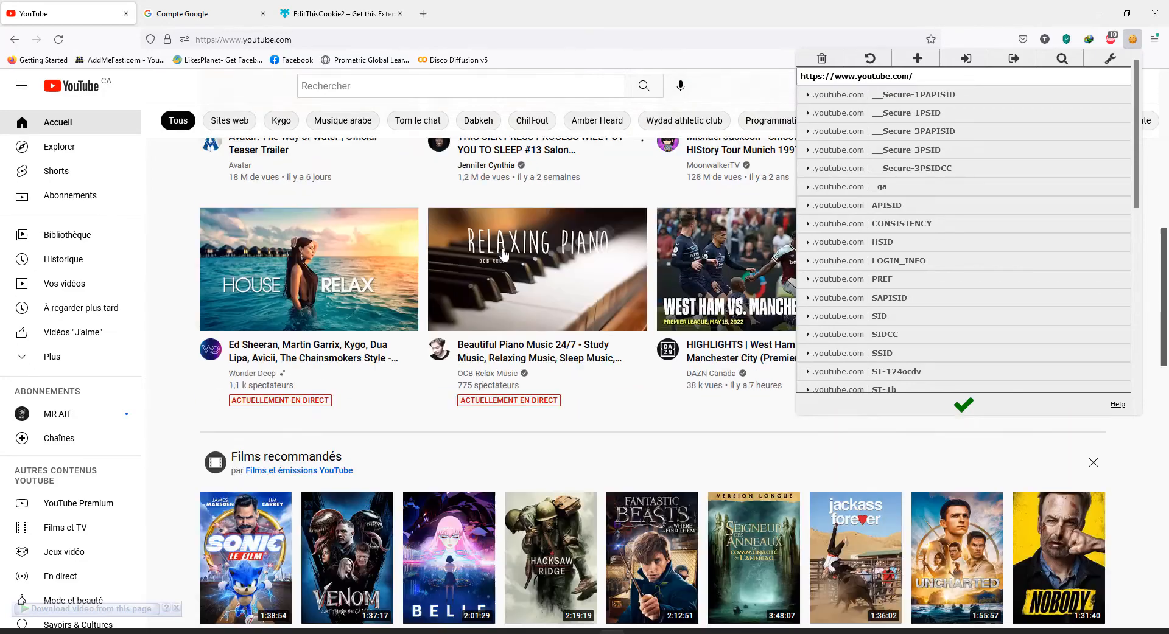
pyautogui.scroll(-3)
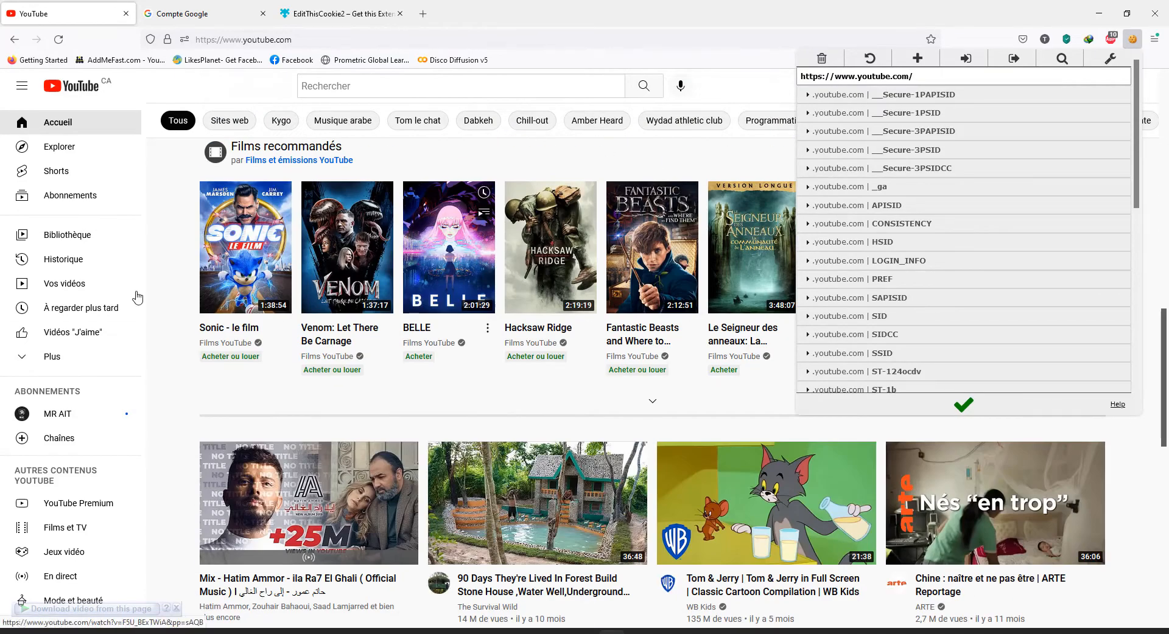
pyautogui.scroll(-3)
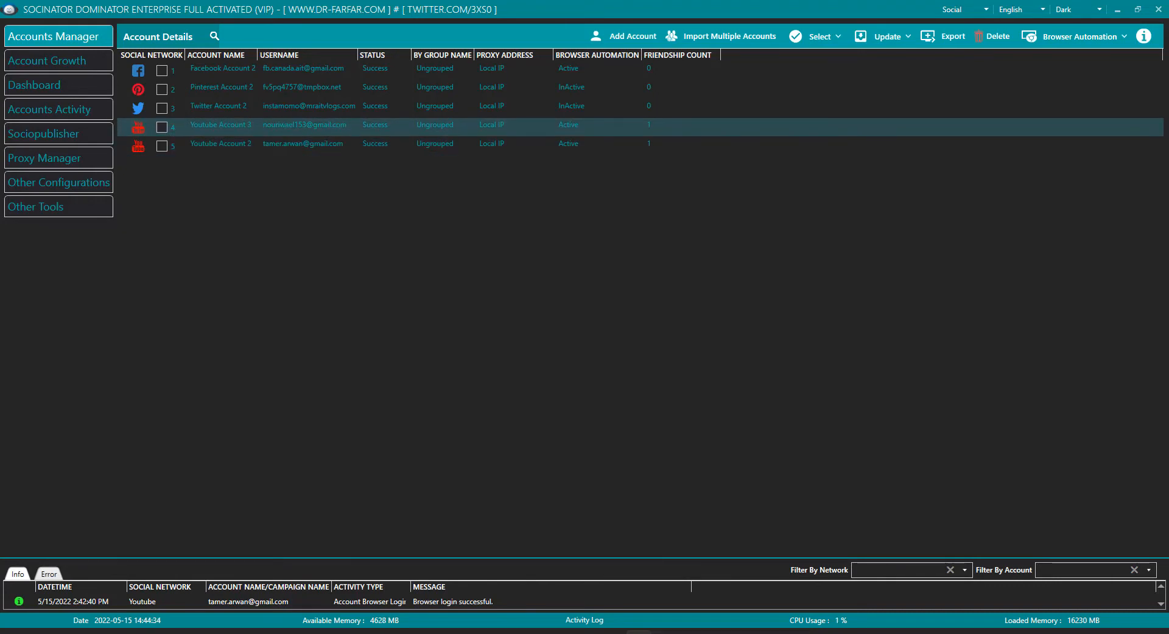
# - Open Youtube Account 3's edit form and enable Advanced Settings to show proxy and cookies
pyautogui.doubleClick(221, 124)
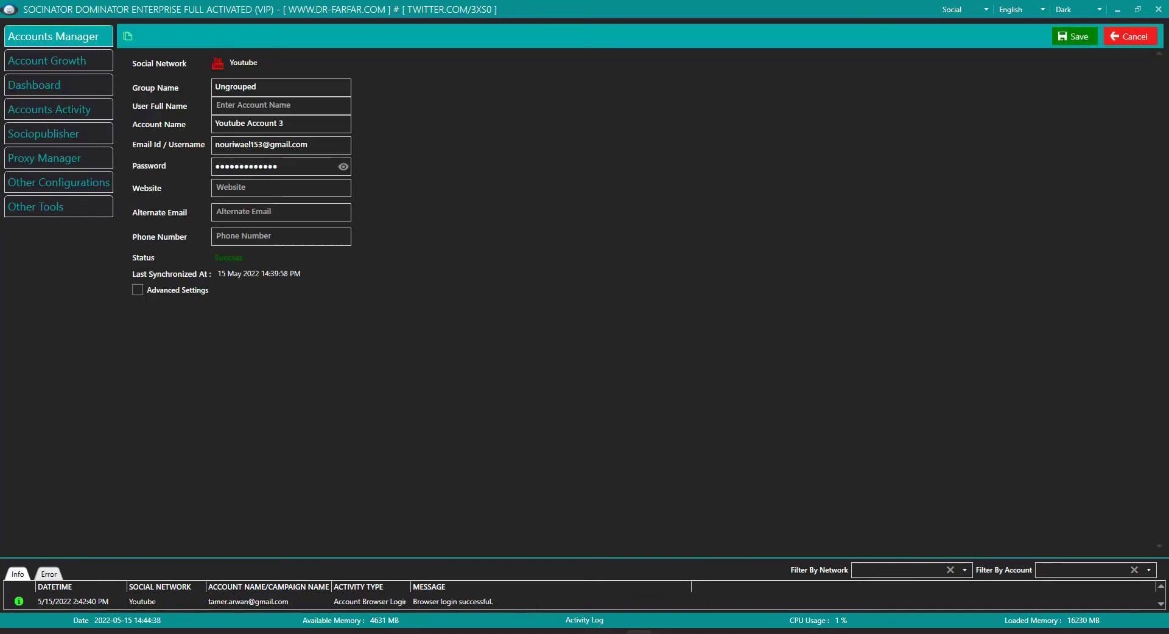
pyautogui.click(139, 290)
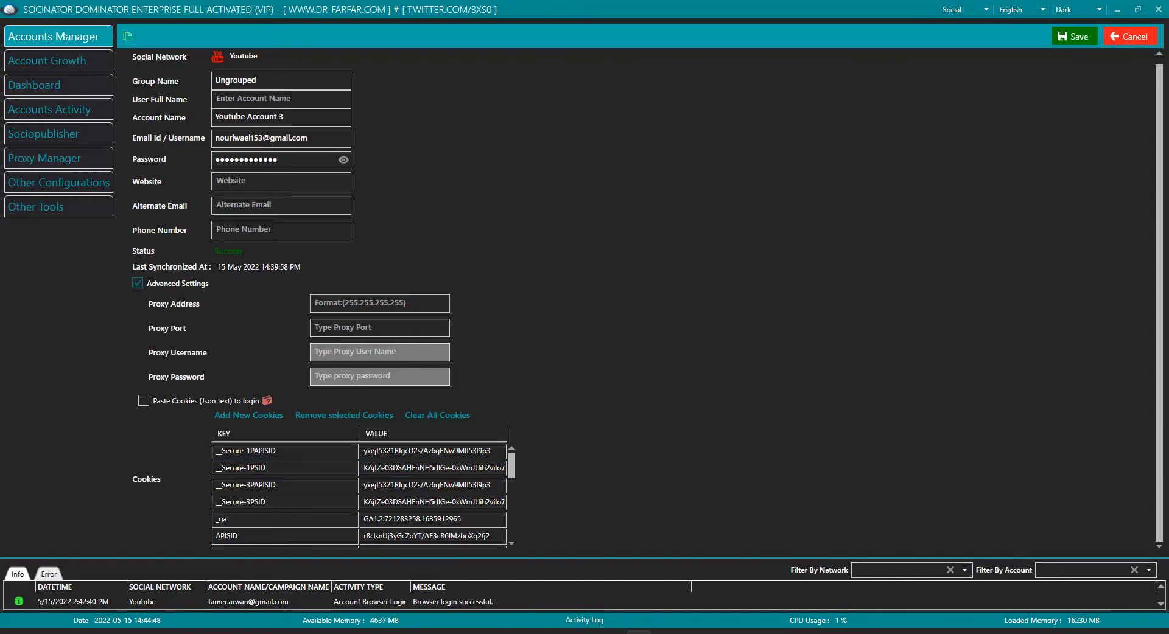
# - Clear Youtube Account 3's cookies, enable Paste Cookies (Json text), add the pasted cookies and confirm
pyautogui.click(437, 415)
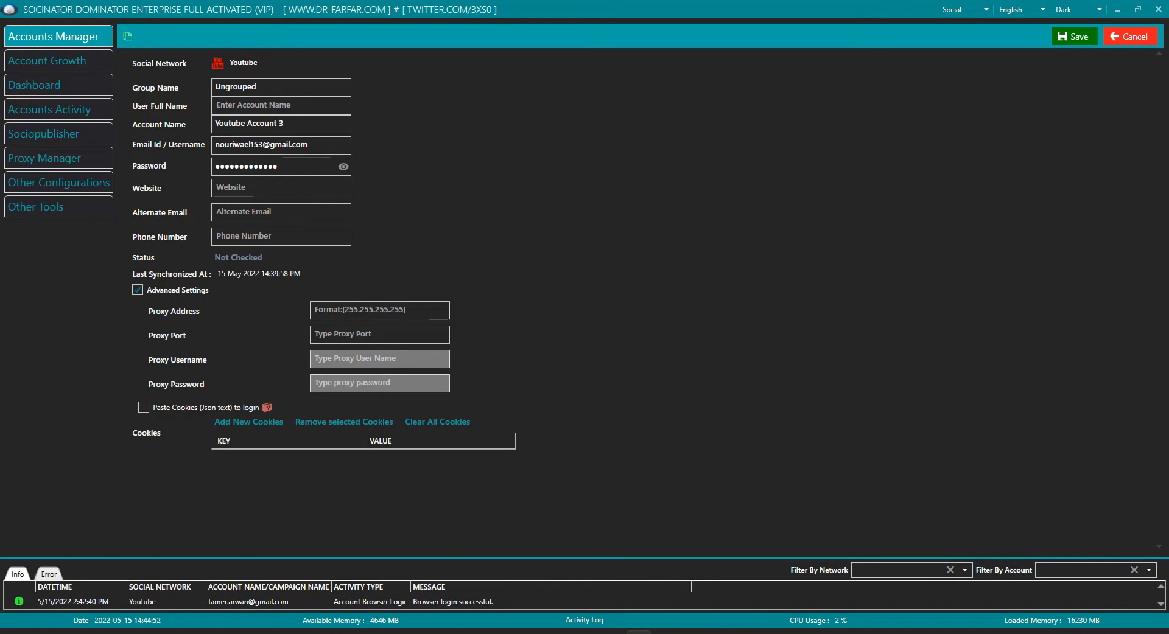
pyautogui.click(437, 421)
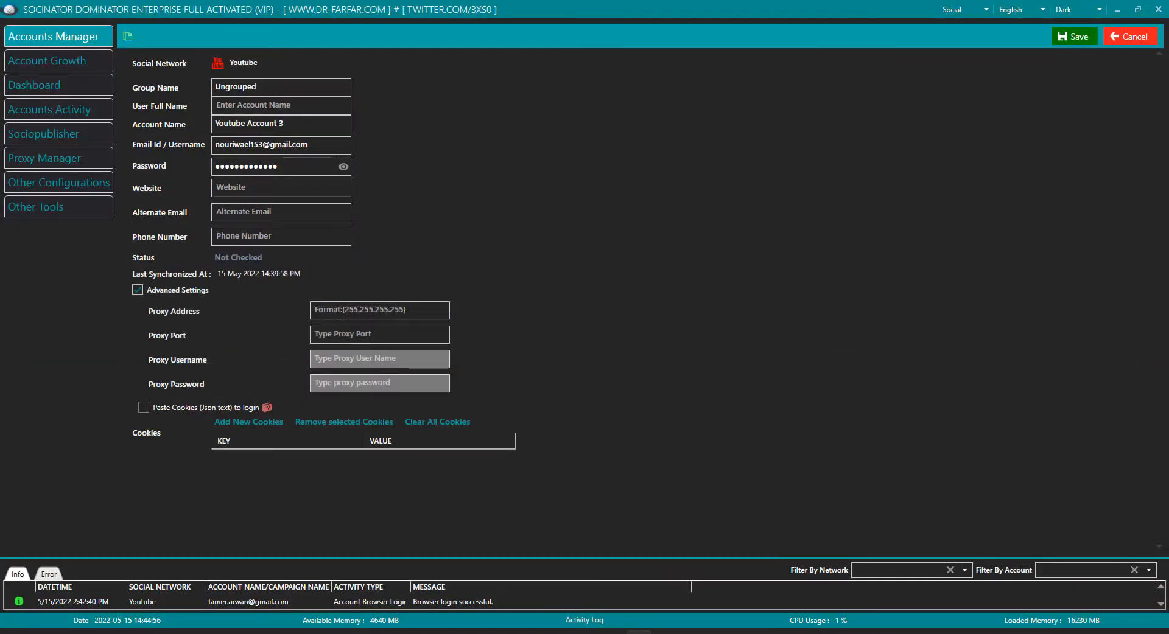
pyautogui.click(144, 406)
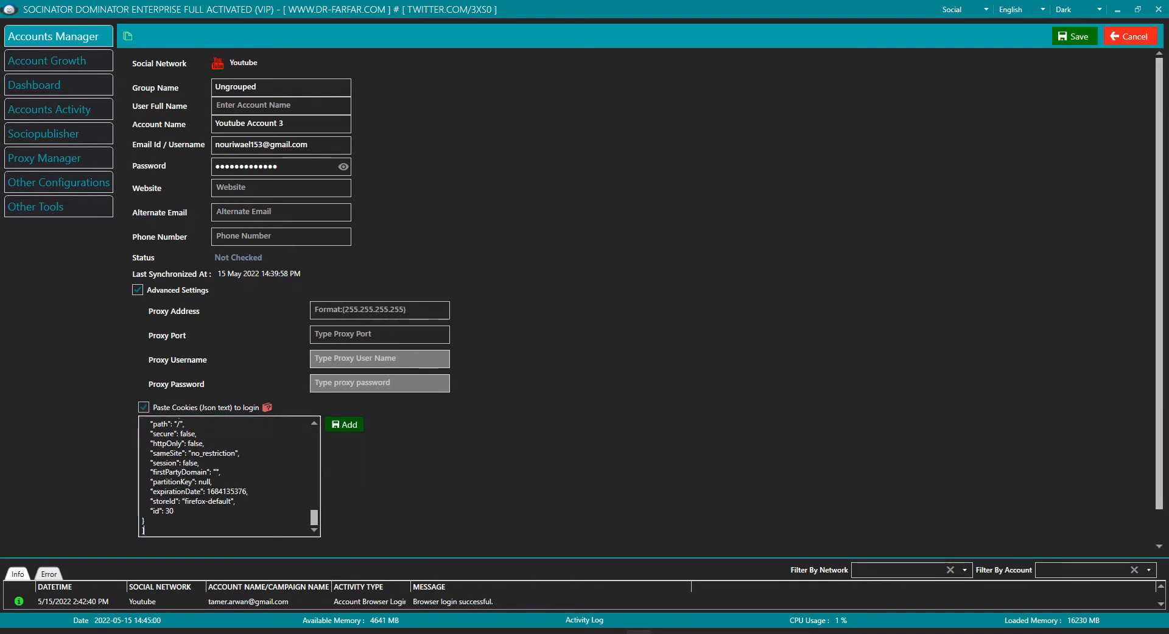
pyautogui.click(343, 423)
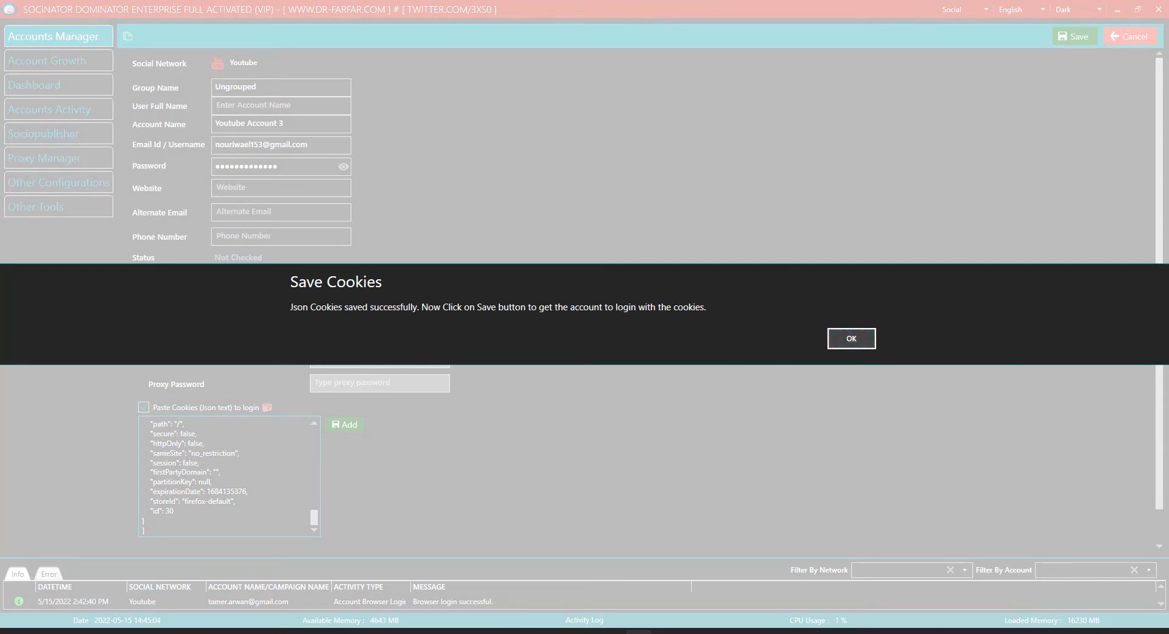
pyautogui.click(851, 338)
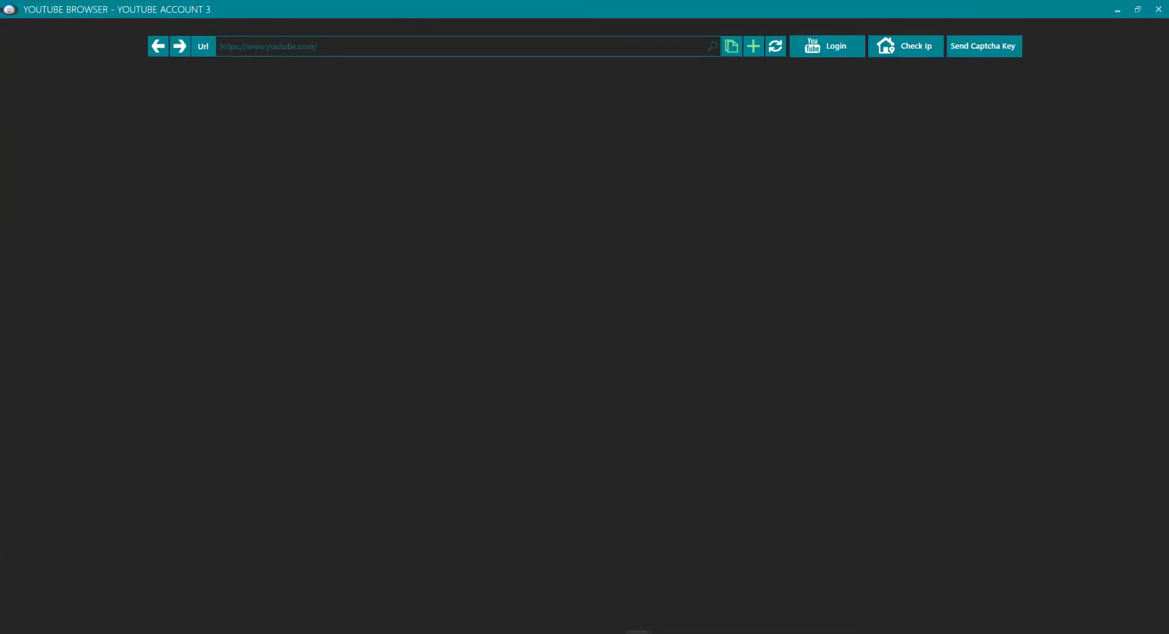
# - Close Youtube Account 3's built-in YouTube browser window
pyautogui.click(774, 46)
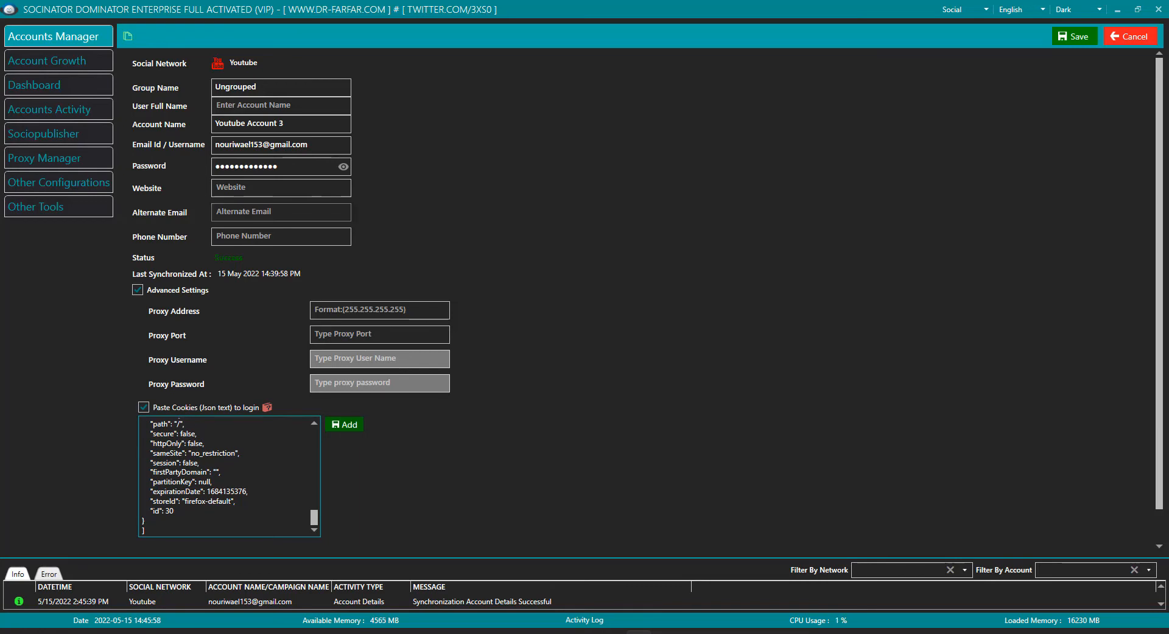
# - Switch the network dropdown between the Youtube and Reddit workspaces
pyautogui.click(985, 9)
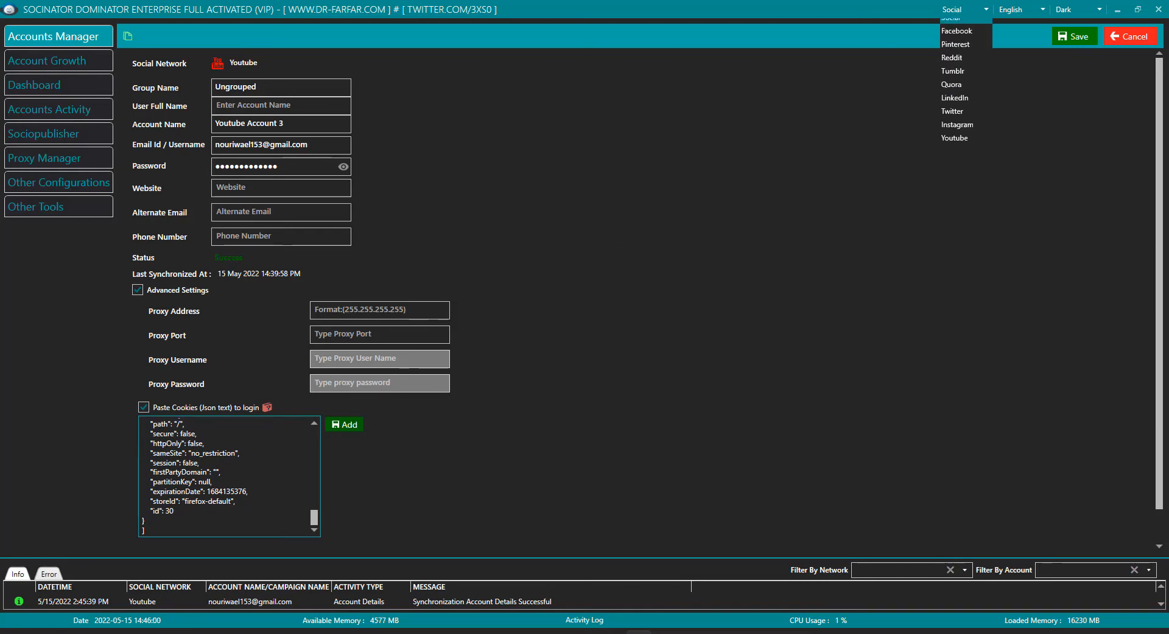
pyautogui.click(980, 8)
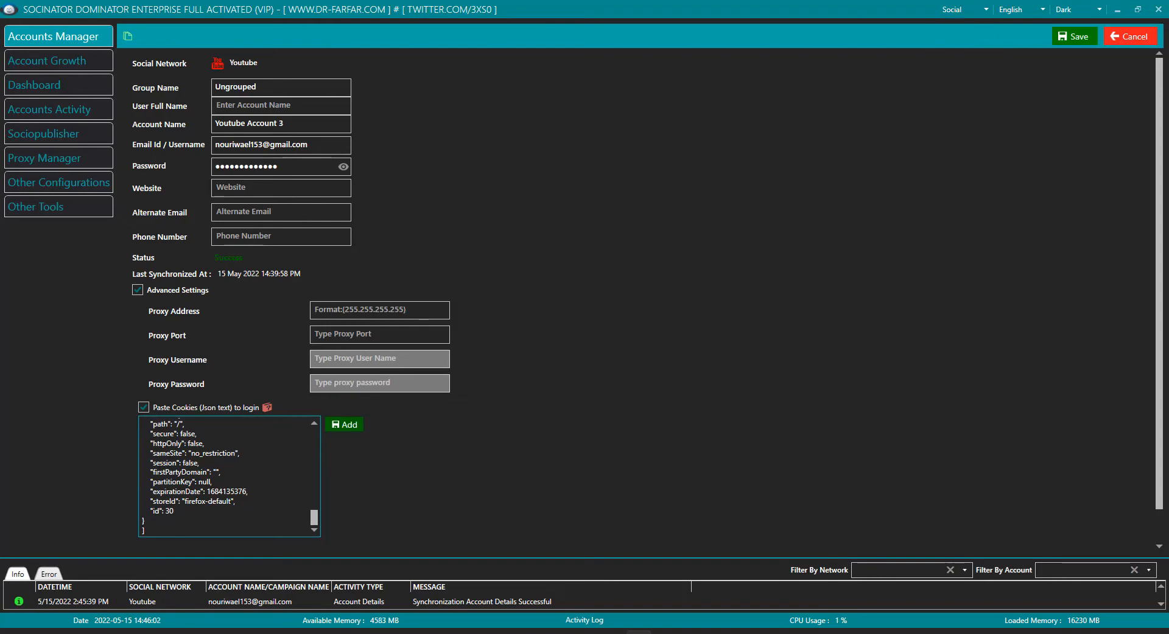
pyautogui.click(983, 8)
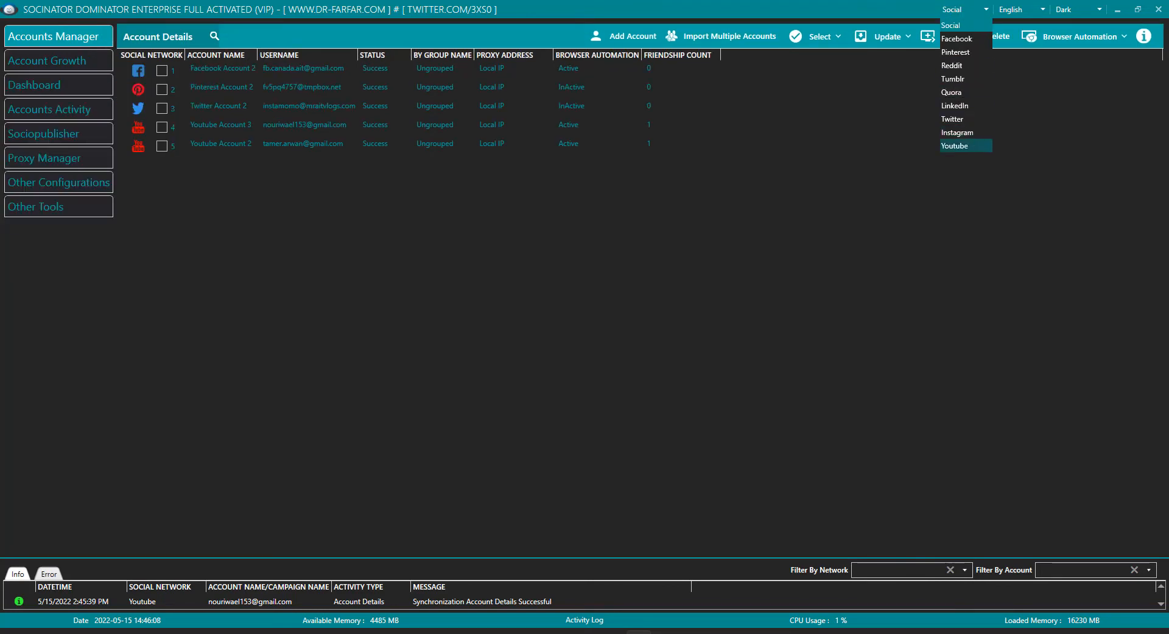
pyautogui.click(955, 145)
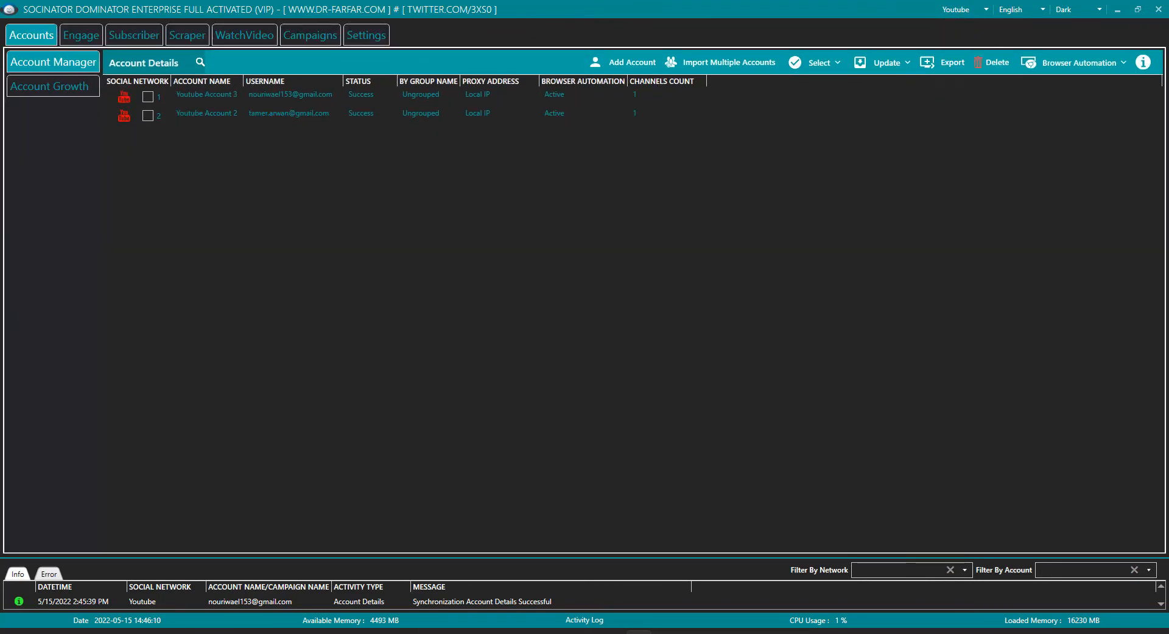
pyautogui.click(981, 9)
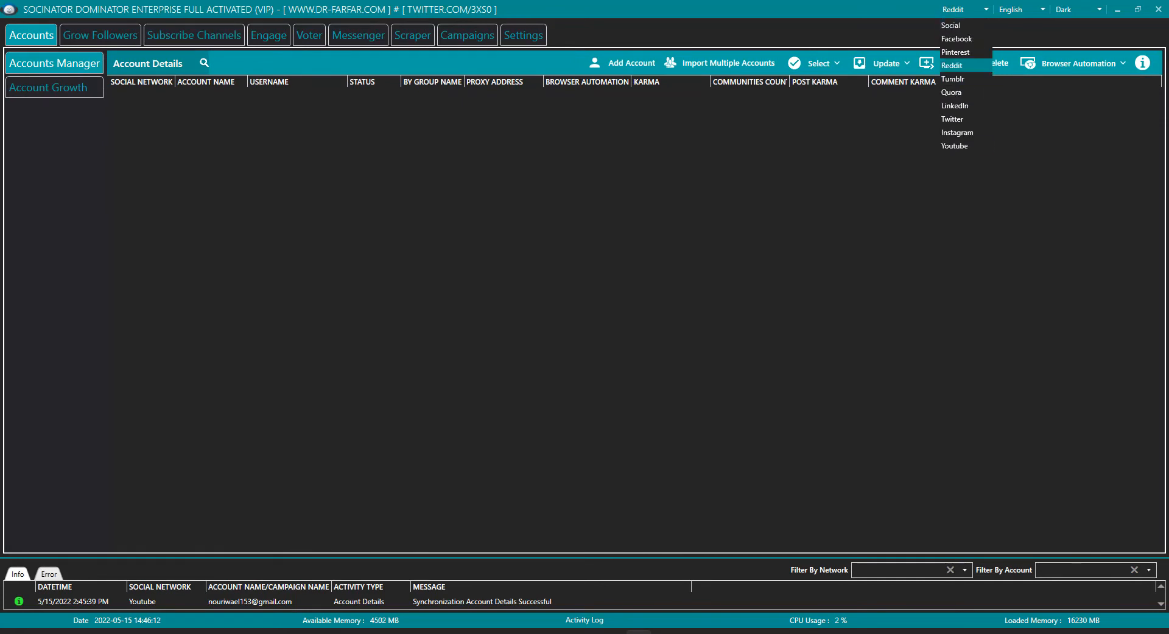
pyautogui.click(955, 145)
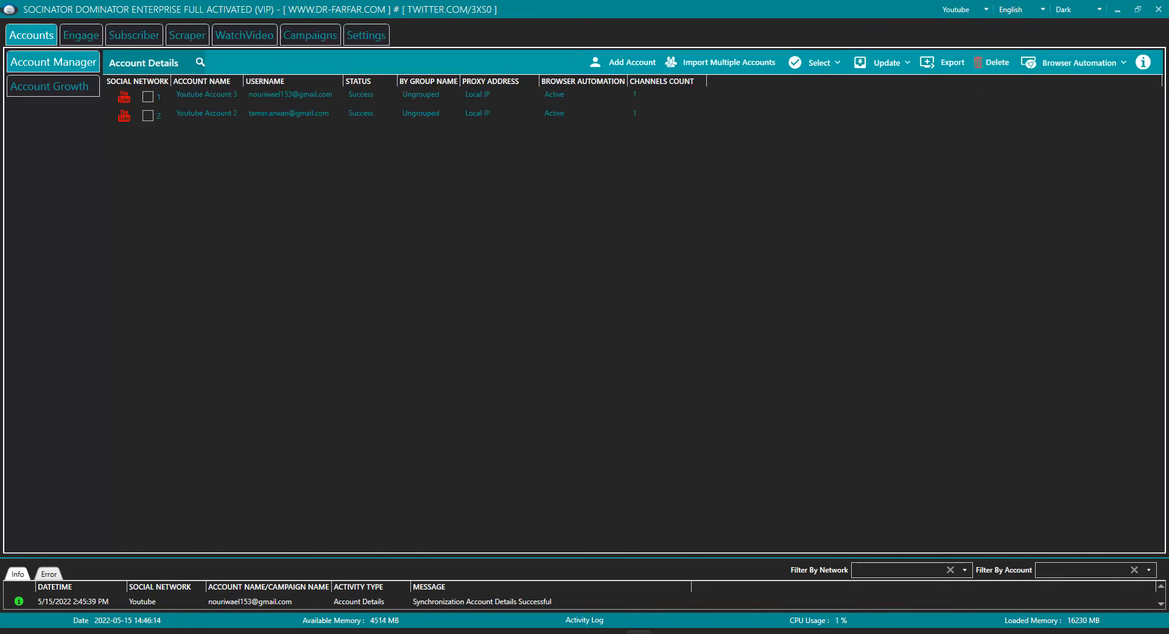
# - Keep Youtube selected, then switch to the combined Social all-networks accounts list
pyautogui.click(982, 8)
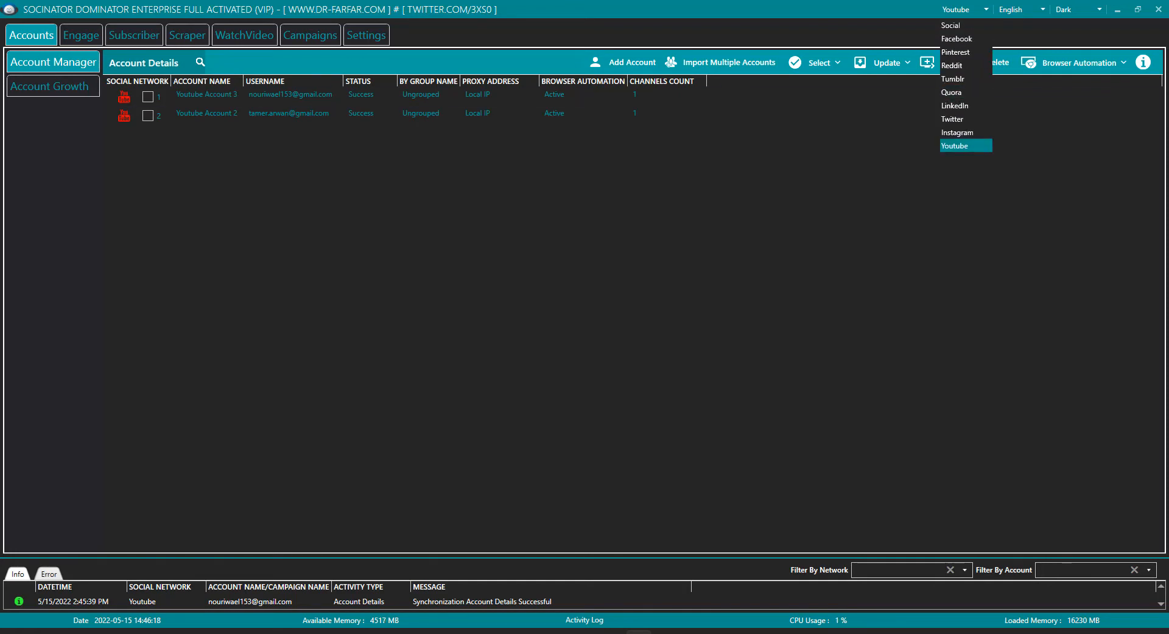
pyautogui.click(955, 145)
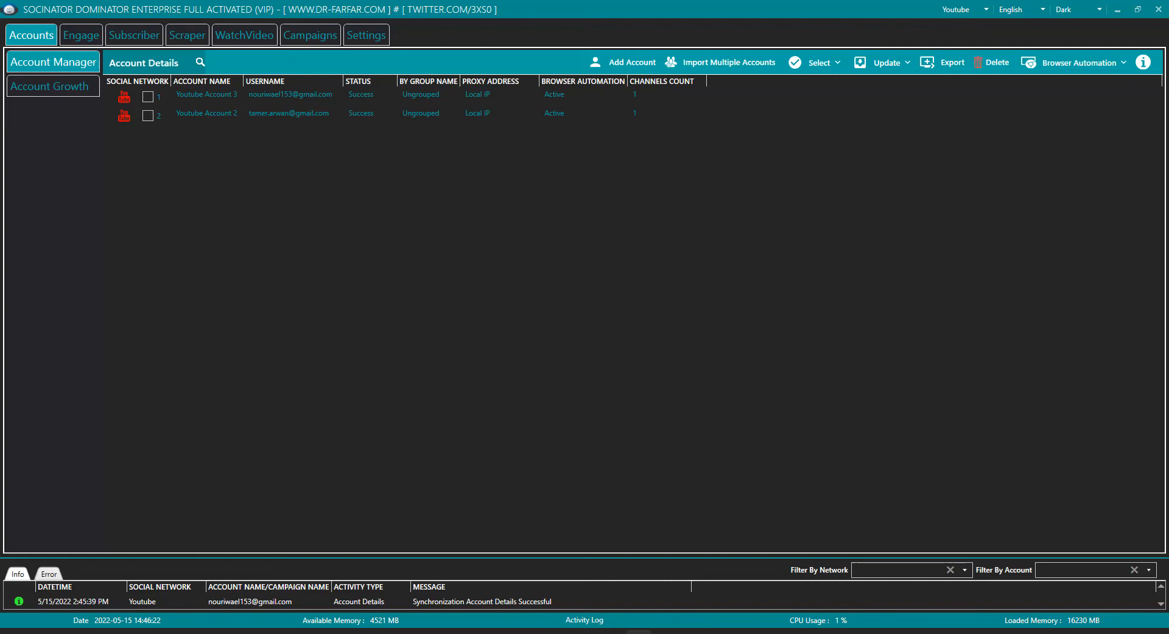
pyautogui.click(990, 8)
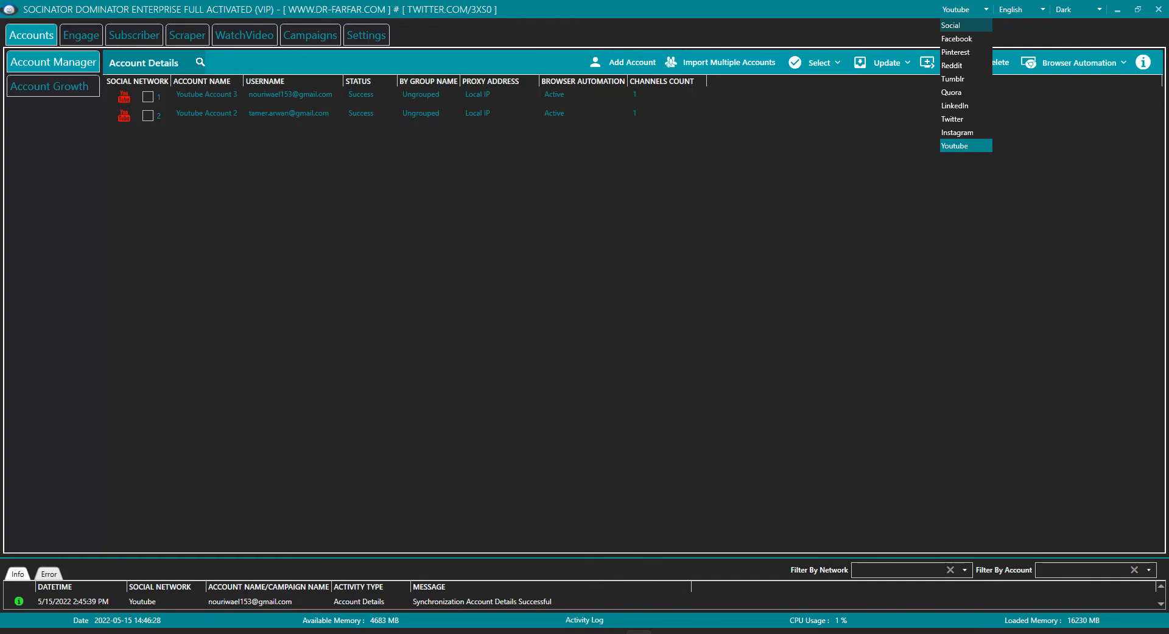
pyautogui.click(959, 24)
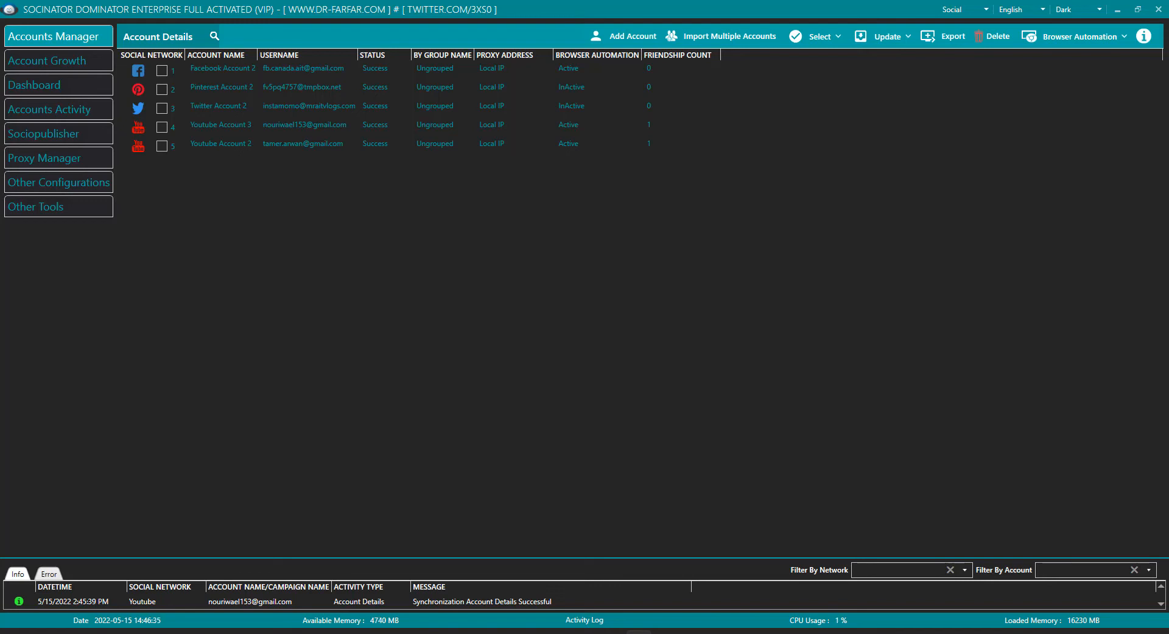
# - In Other Configurations > Software Settings, uncheck 'Do not auto login accounts while adding', then show the Youtube workspace
pyautogui.click(59, 181)
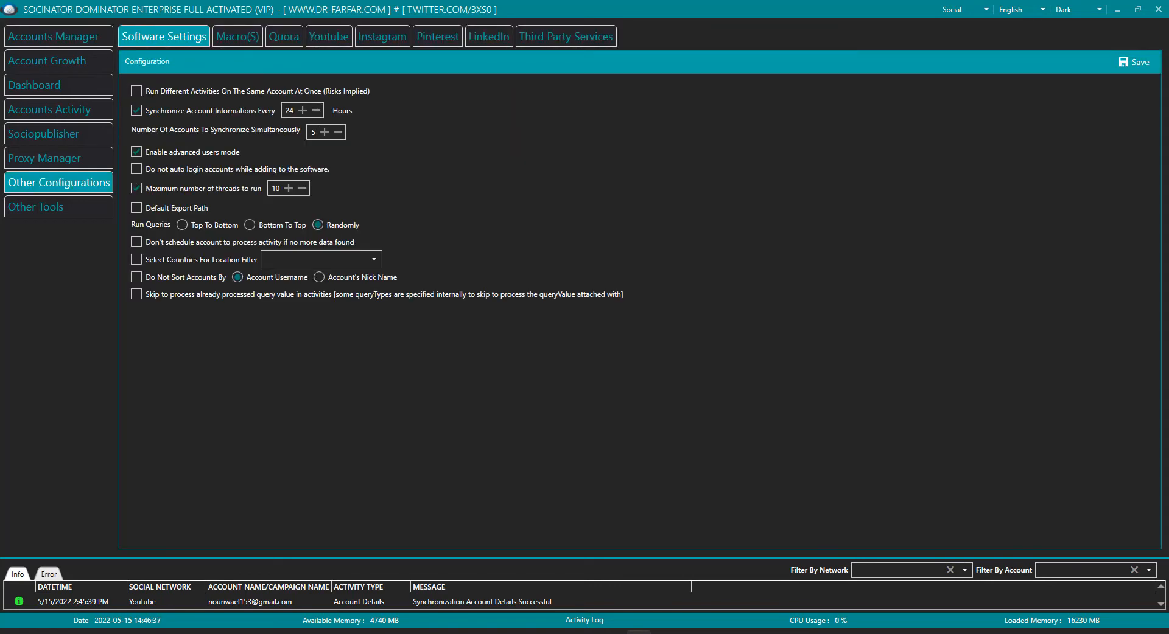
pyautogui.click(136, 168)
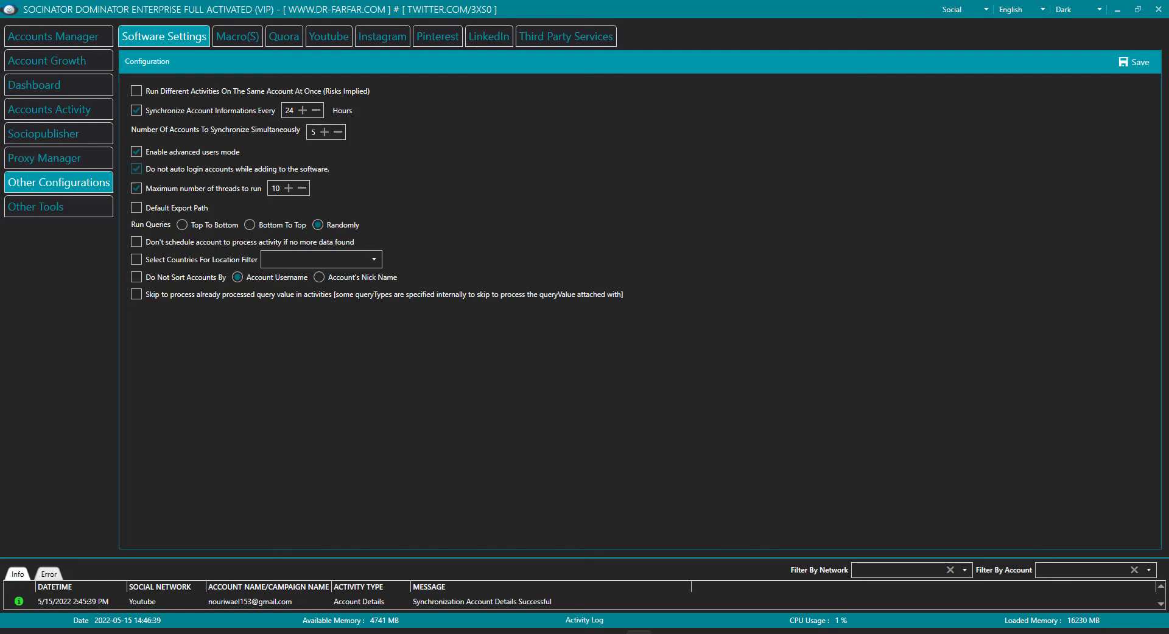
pyautogui.click(137, 169)
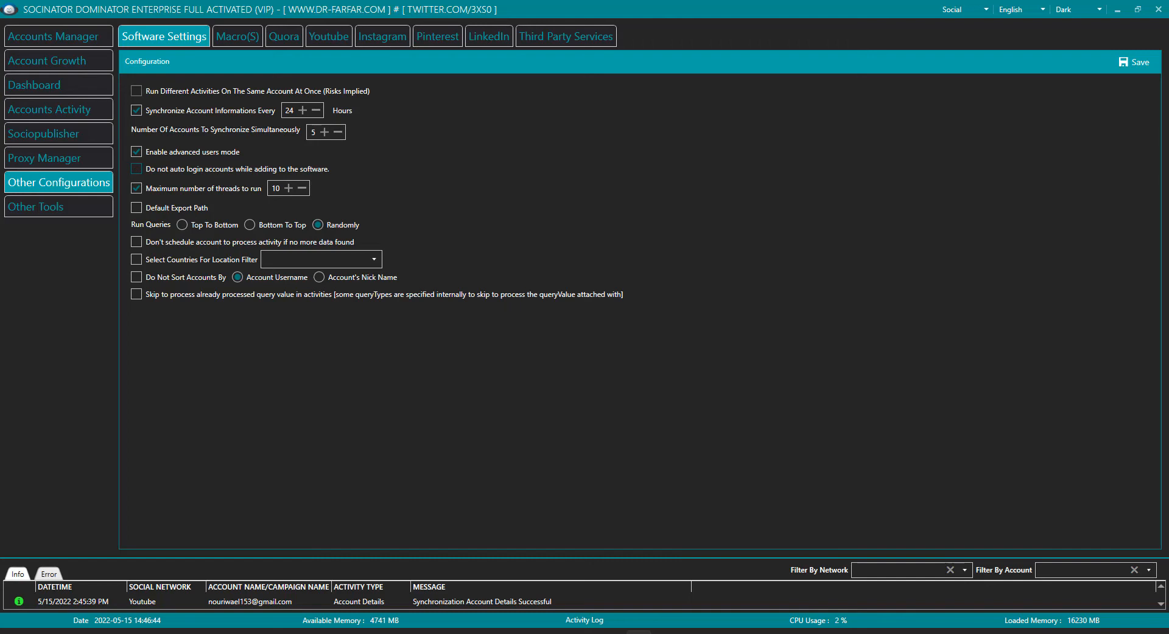
pyautogui.click(986, 9)
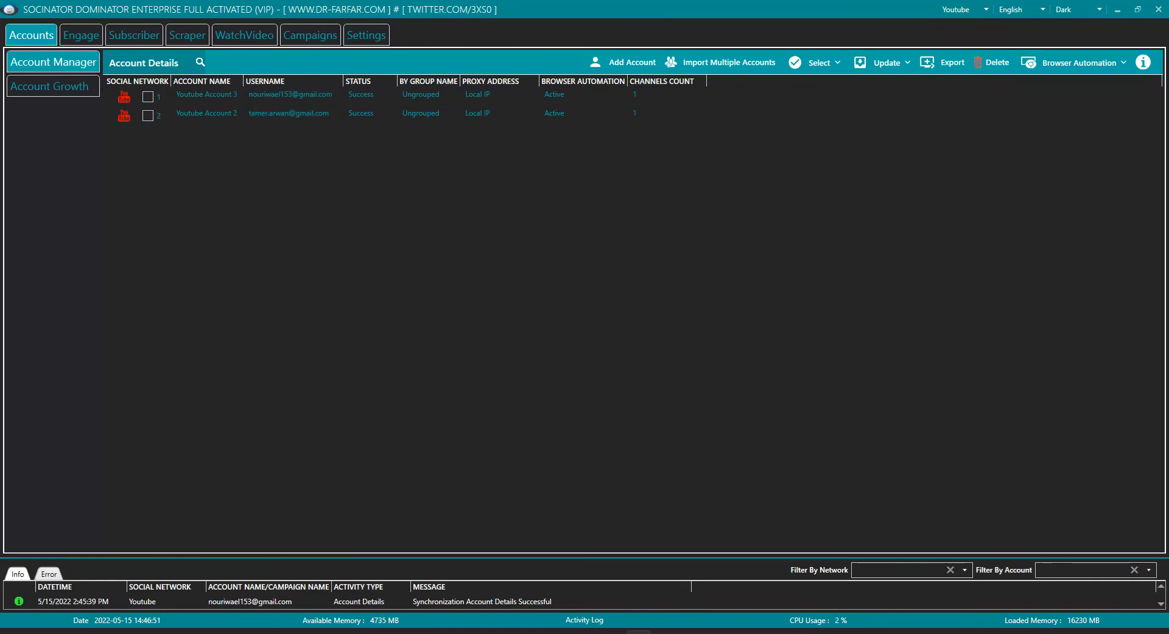
# - Switch to the Social workspace and show the Other Tools media generator page
pyautogui.click(289, 112)
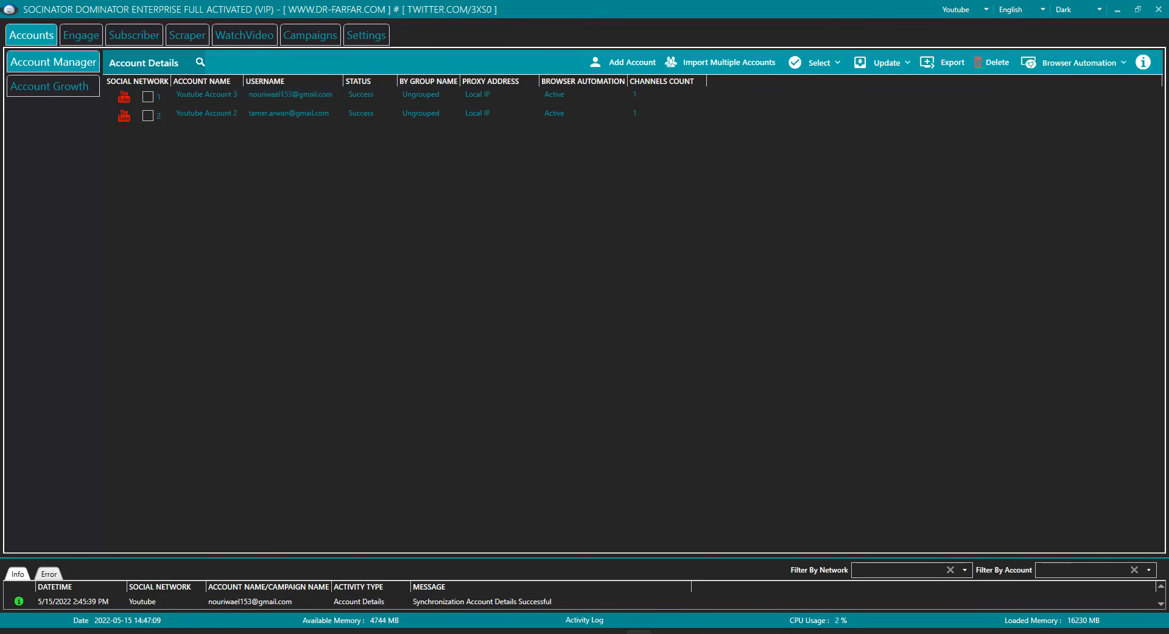
pyautogui.click(365, 34)
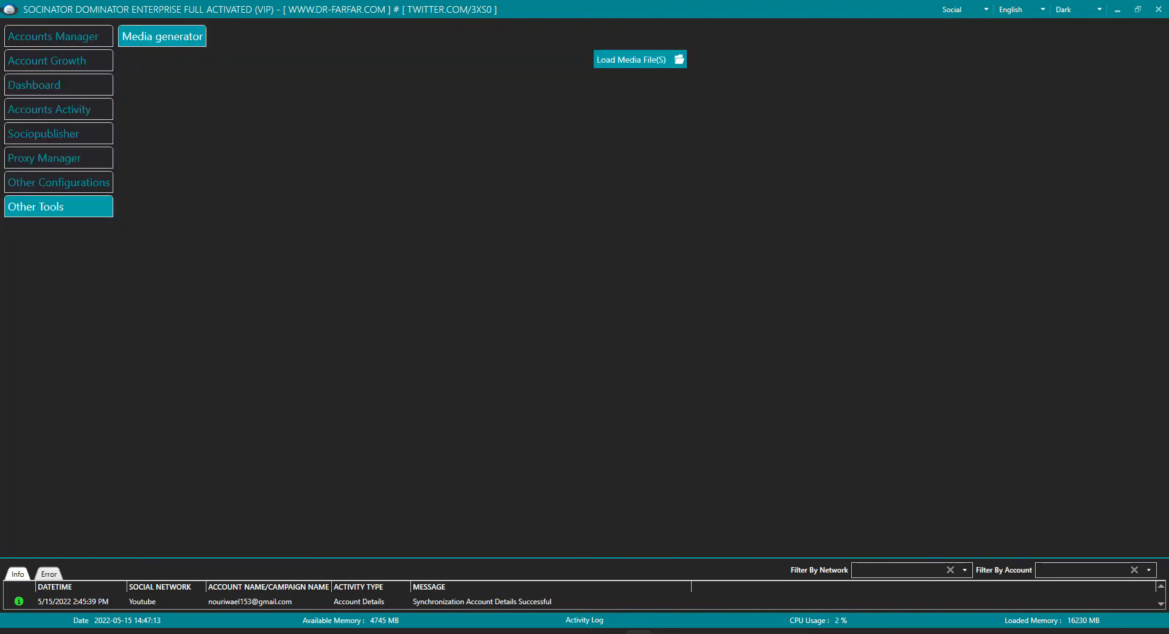
# - Leave the auto-login option unchecked in Other Configurations, save, and answer the restart prompt
pyautogui.click(58, 182)
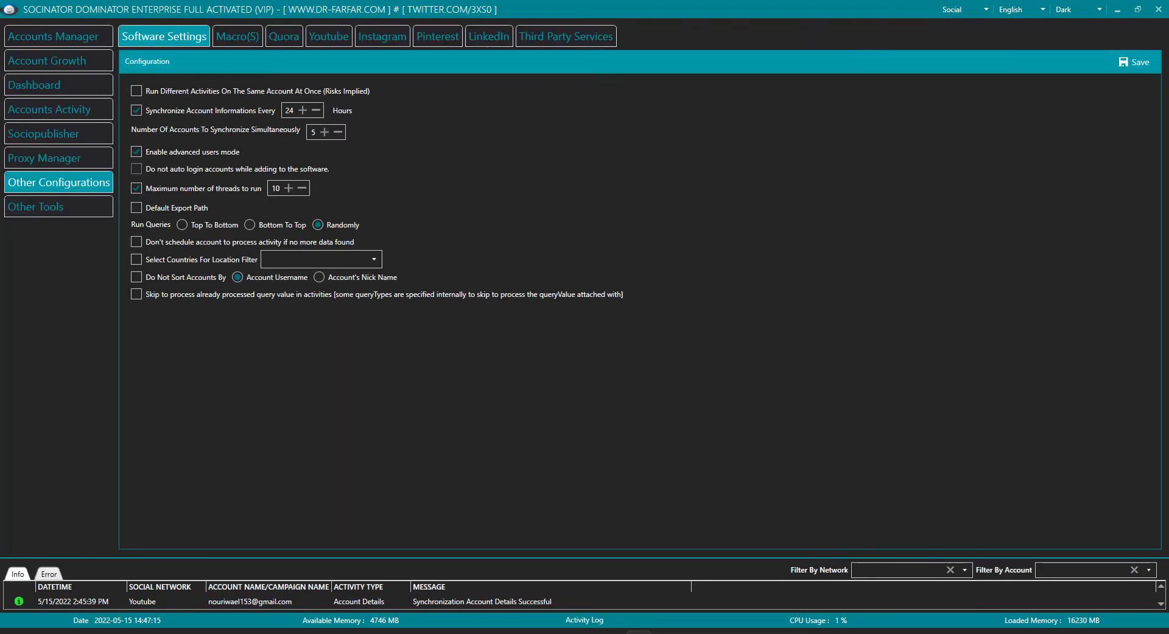
pyautogui.click(136, 170)
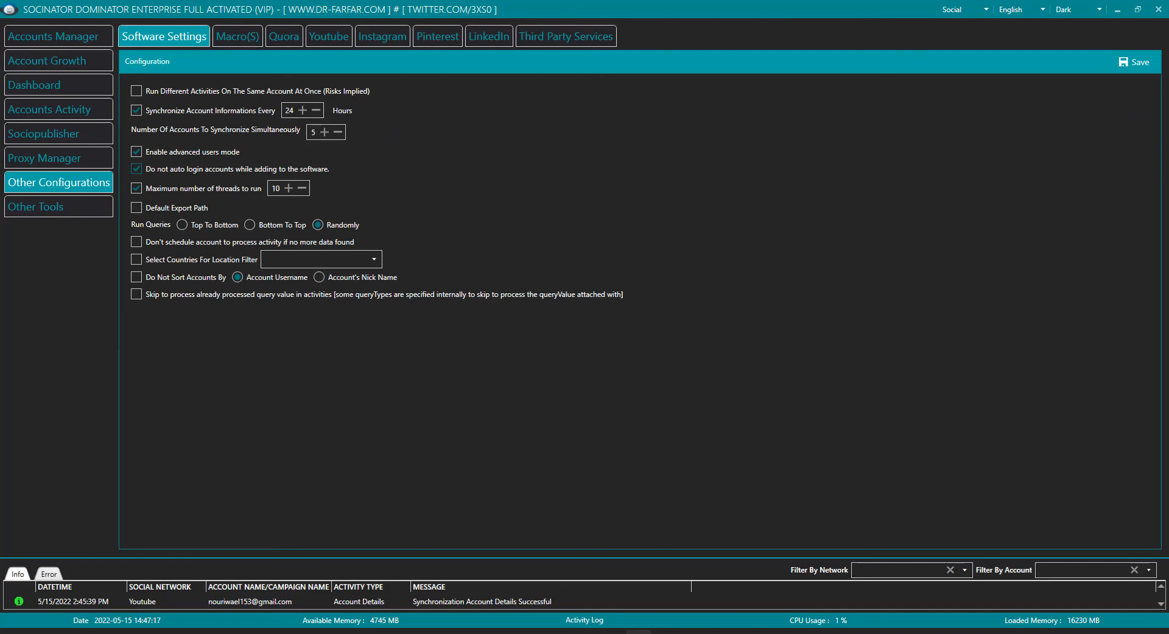
pyautogui.click(137, 169)
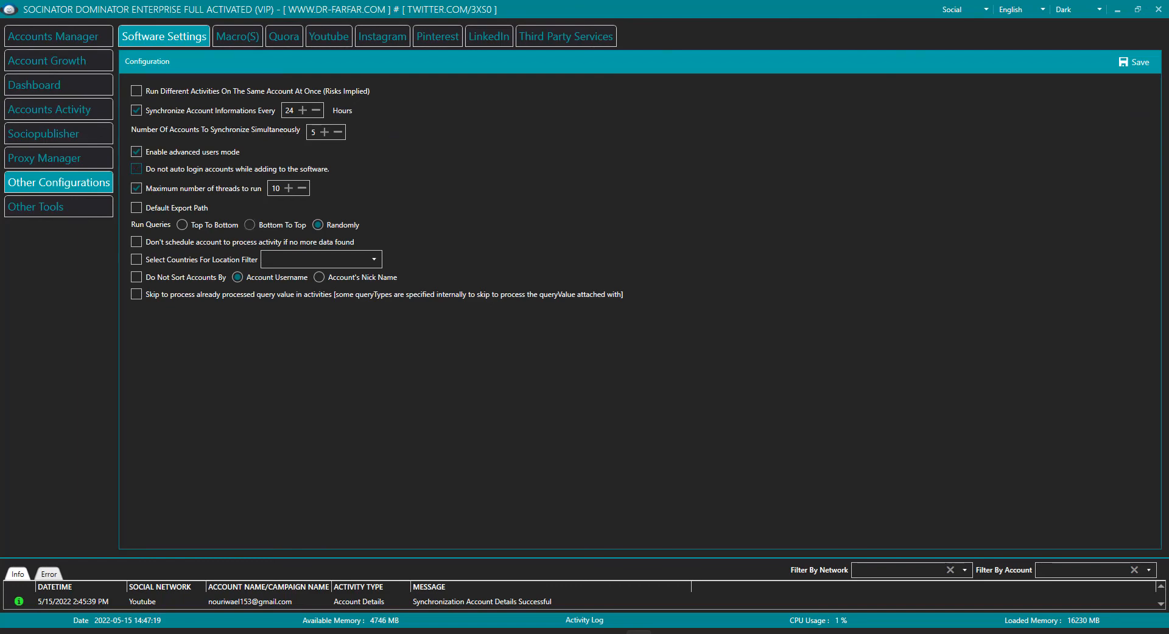
pyautogui.click(1132, 61)
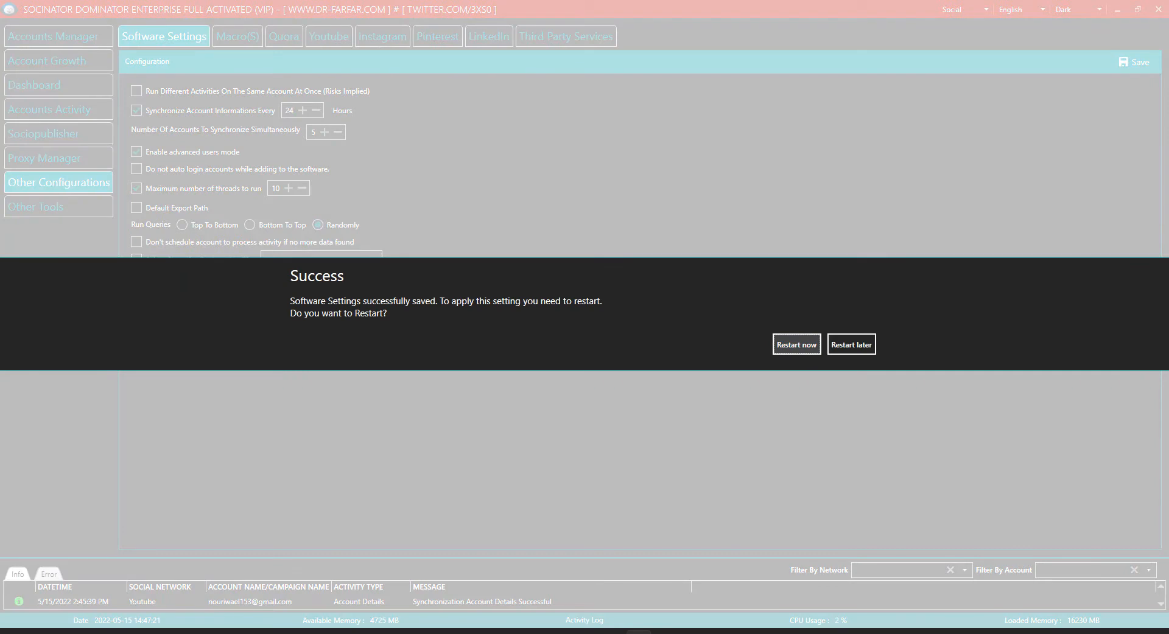
pyautogui.moveTo(796, 345)
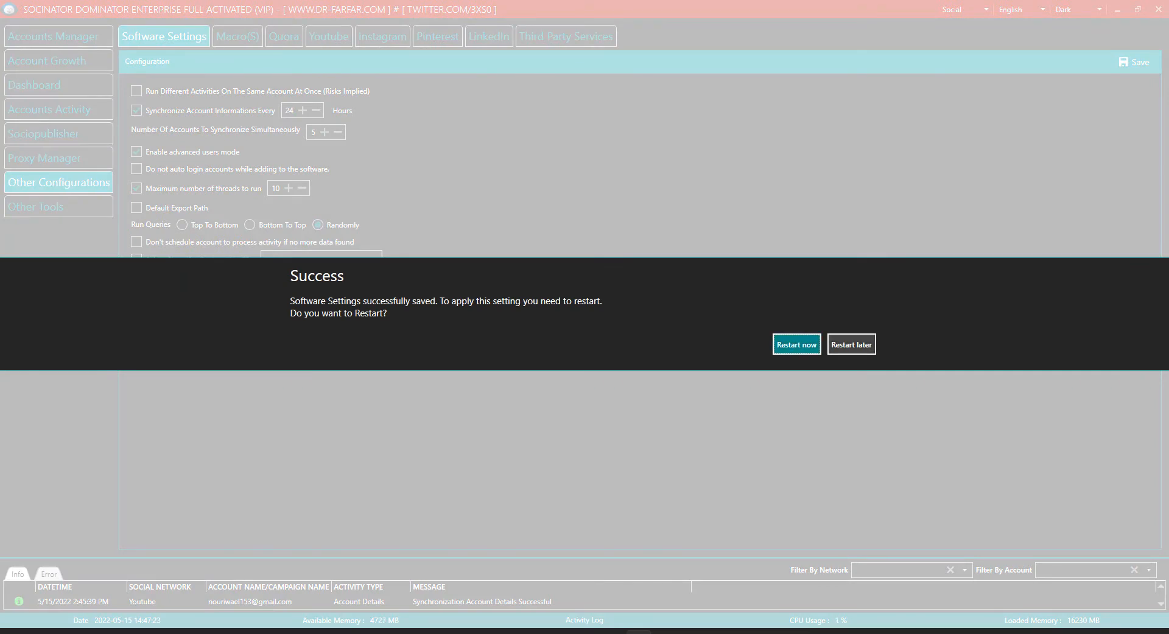
pyautogui.click(851, 344)
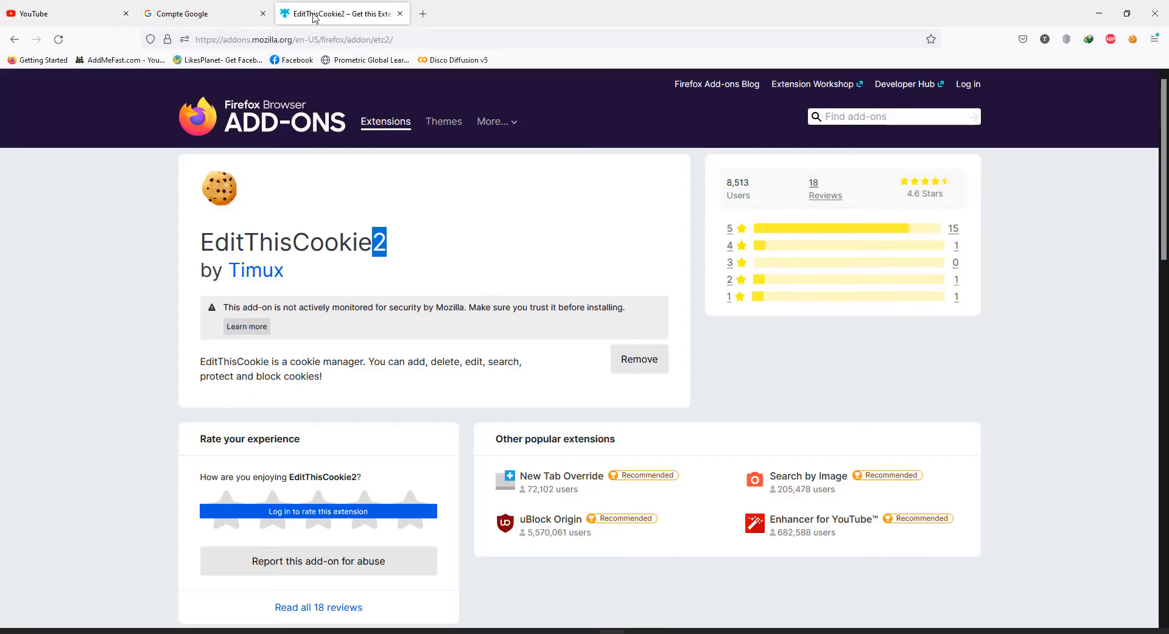
# - Return to the YouTube tab and reach YouTube Studio via the avatar menu
pyautogui.click(34, 14)
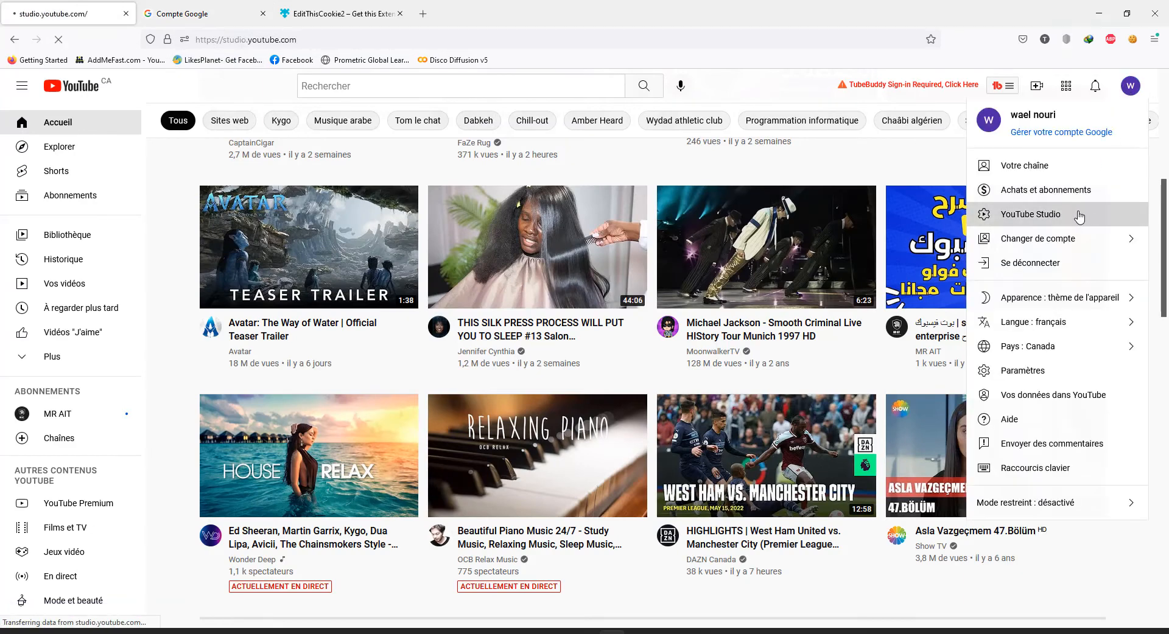
pyautogui.click(1030, 214)
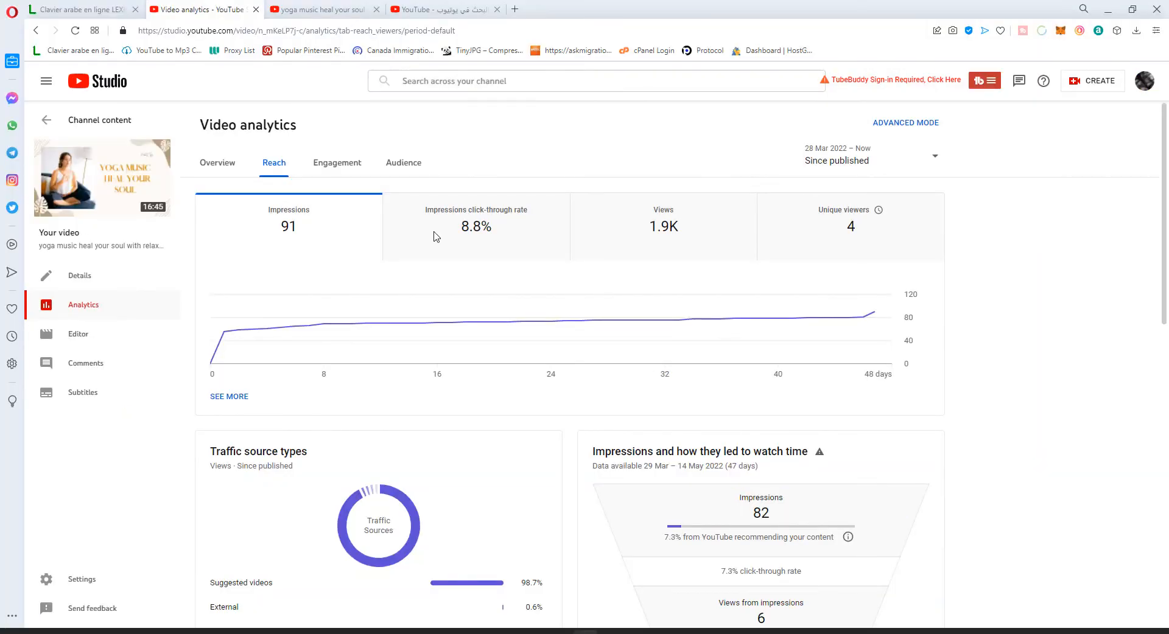